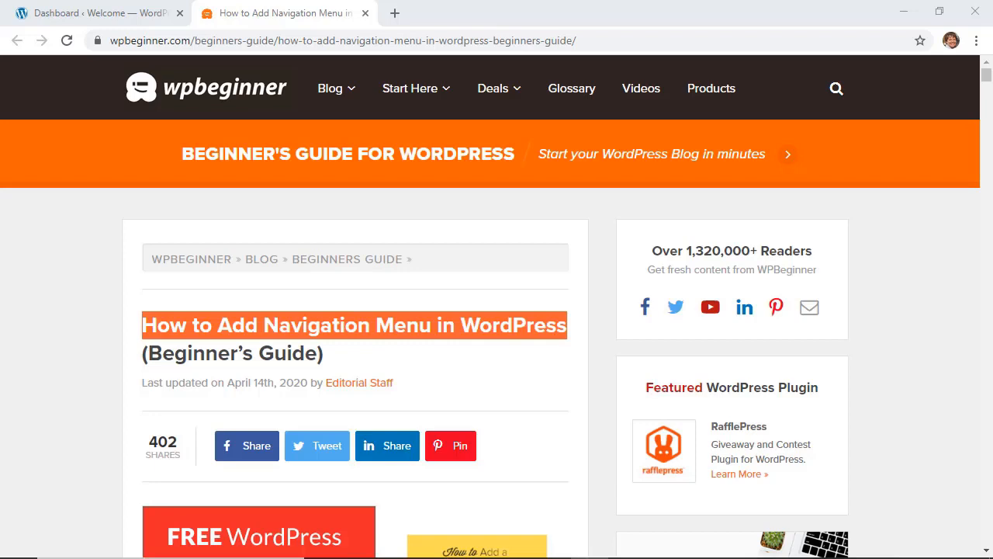
mouse_move(773, 38)
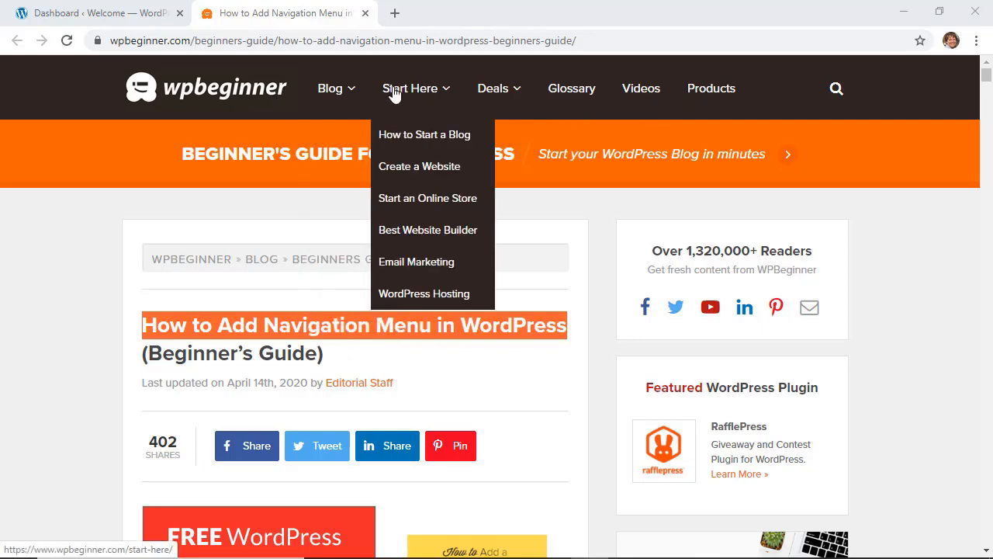
mouse_move(630, 101)
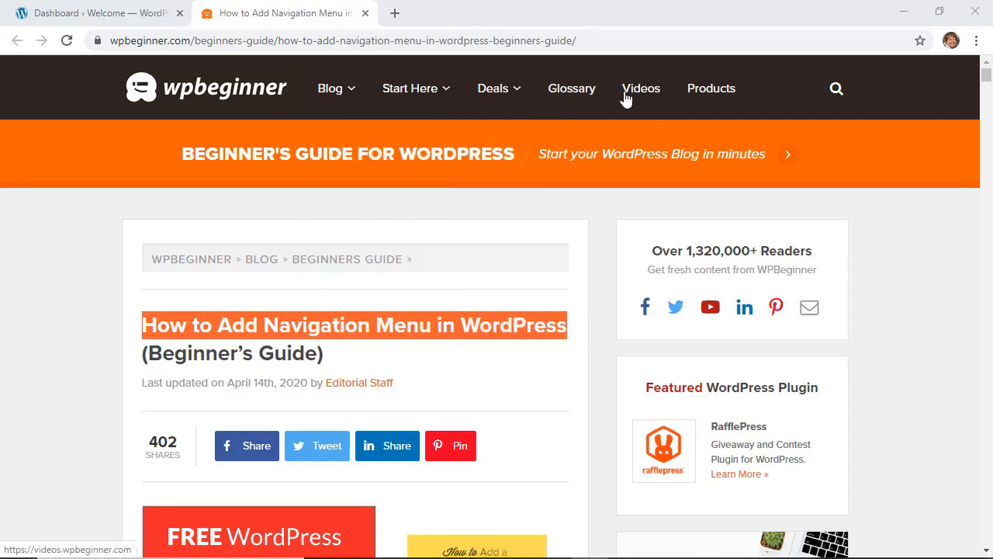
mouse_move(84, 103)
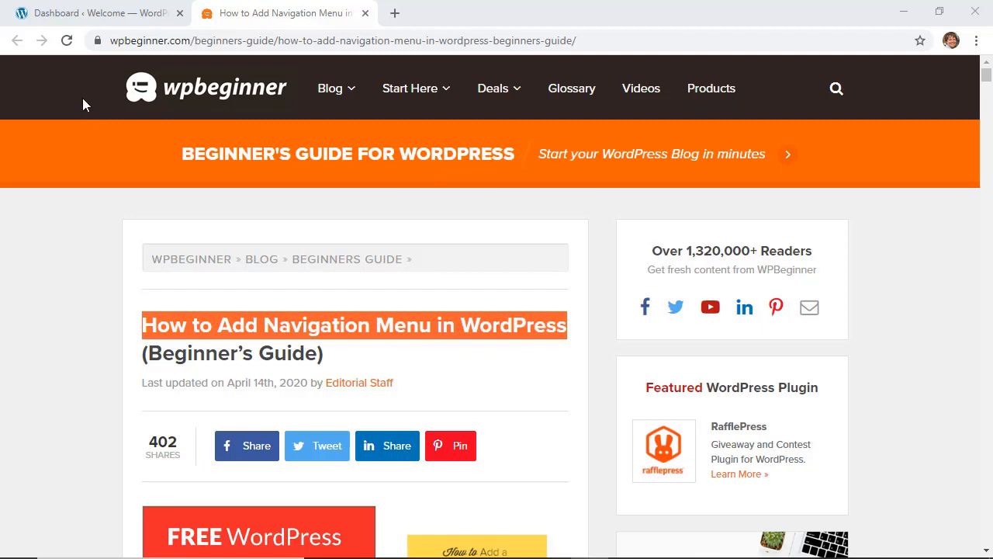
mouse_move(88, 96)
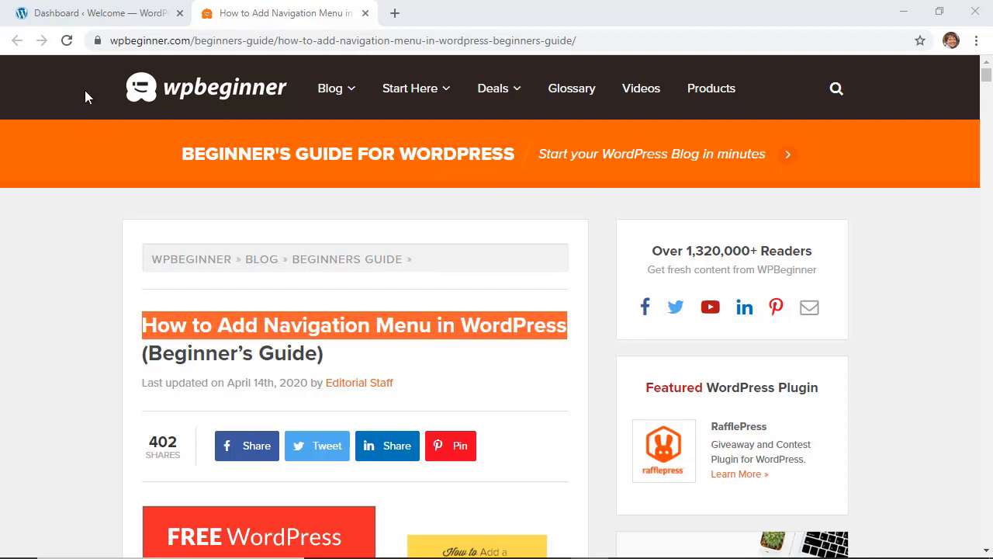
Go from the dashboard to Appearance > Menus to view the existing Primary Menu
click(85, 13)
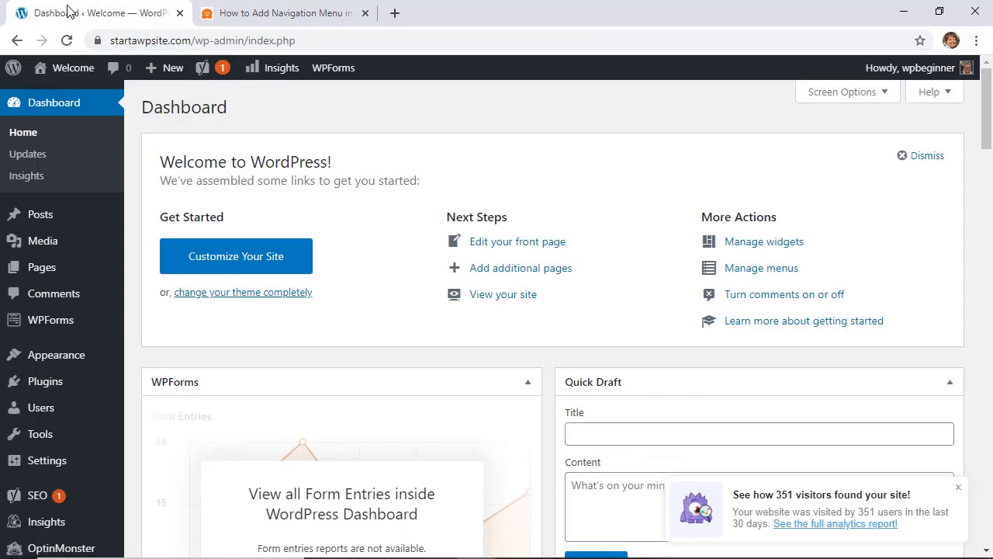
mouse_move(134, 264)
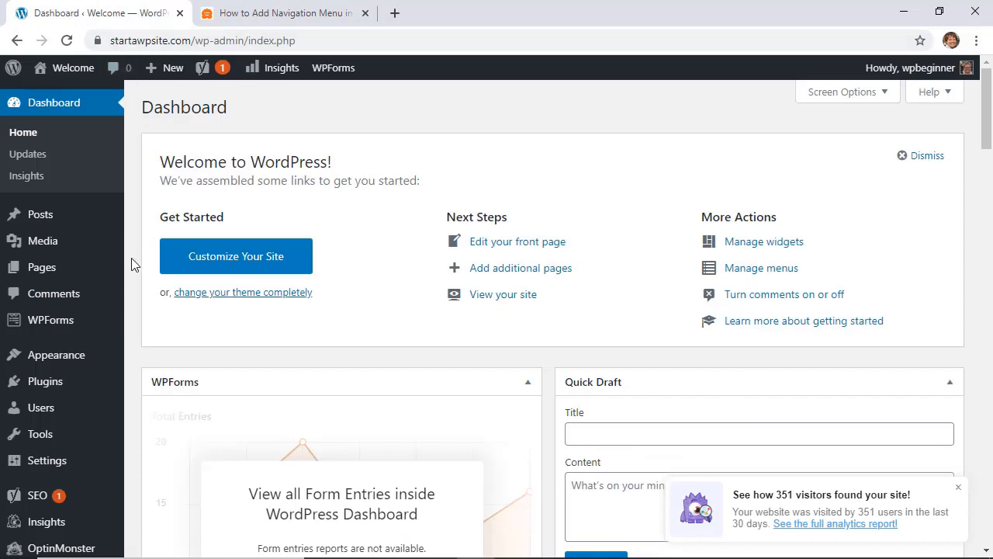
mouse_move(55, 354)
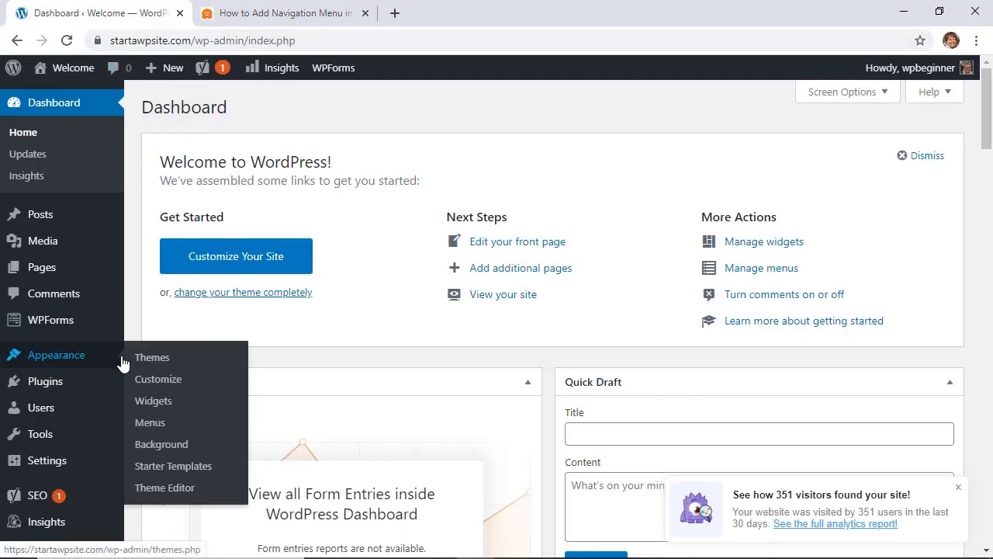
click(150, 422)
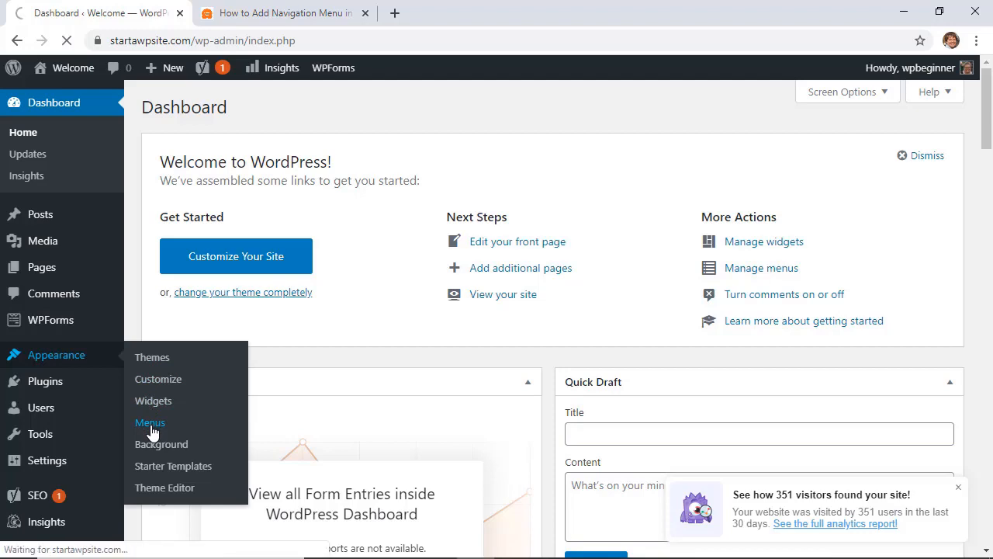
click(150, 422)
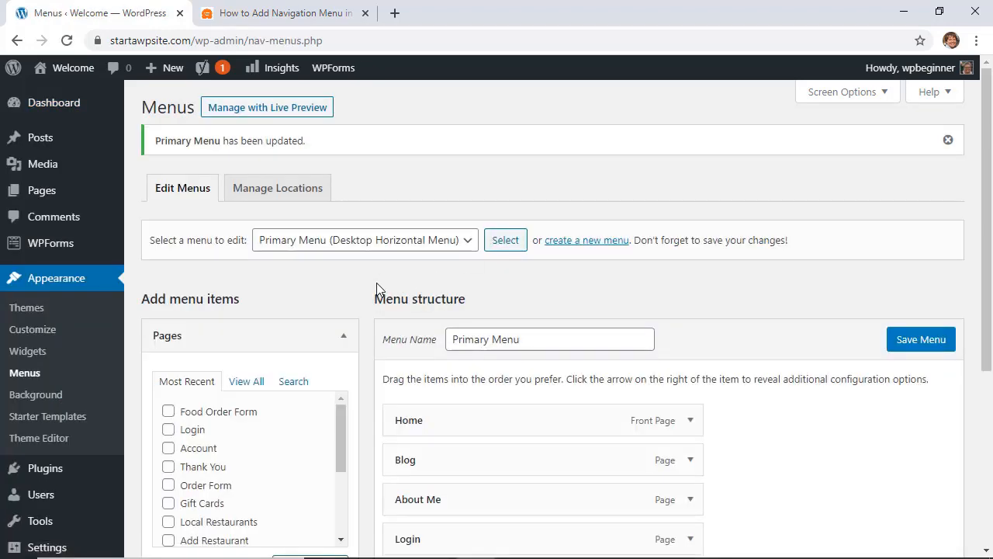
mouse_move(366, 289)
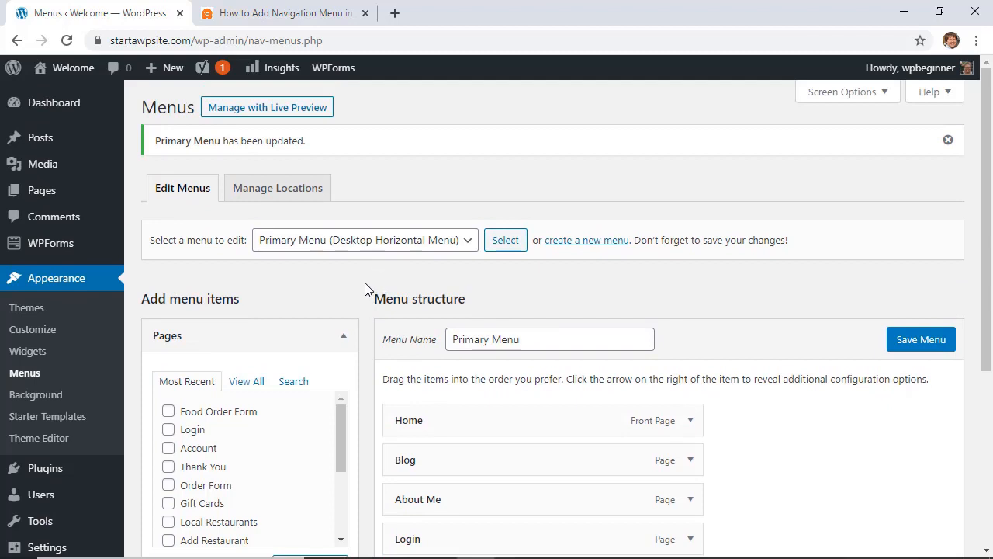
mouse_move(364, 277)
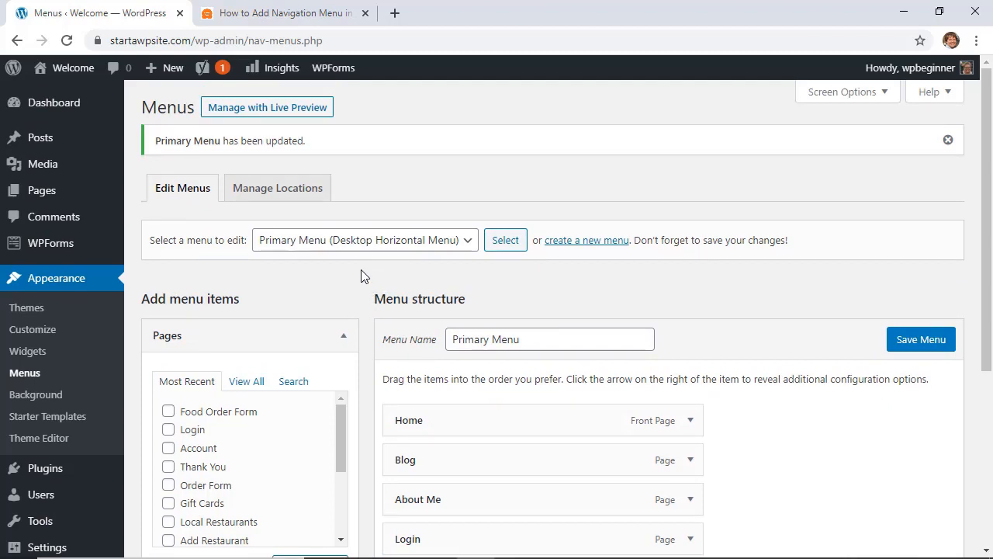
mouse_move(567, 248)
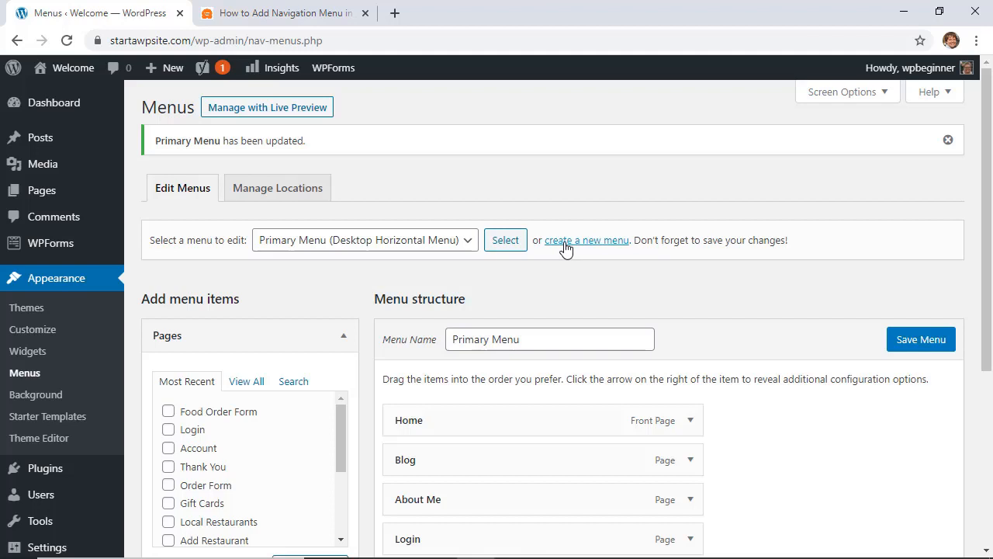
Create a new menu named 'Primary' and scroll down to its Menu Settings
click(586, 239)
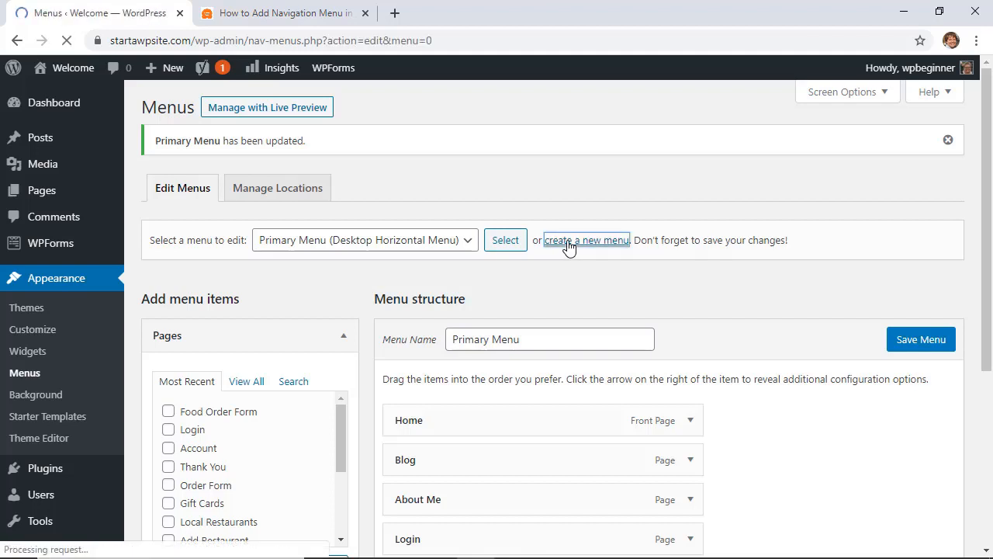
click(586, 239)
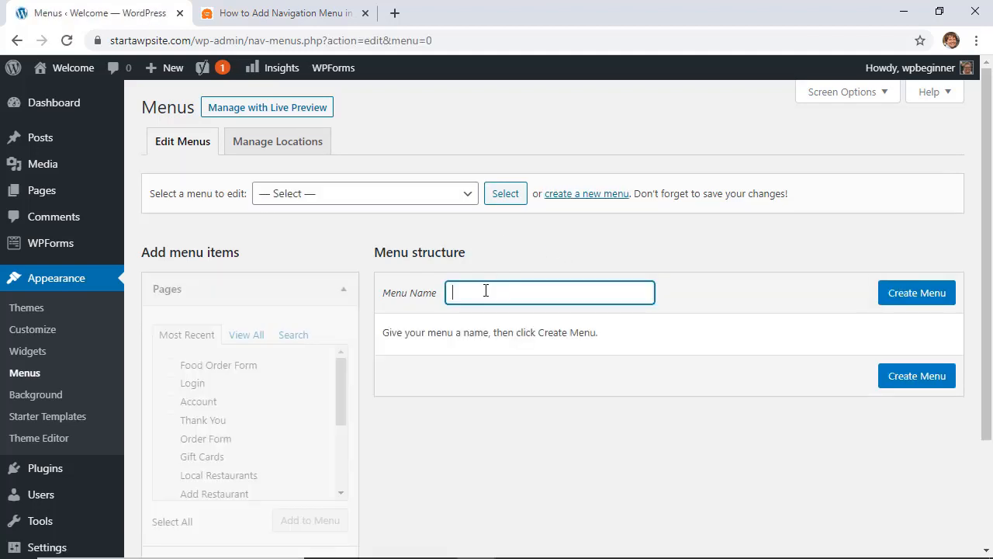
text(P)
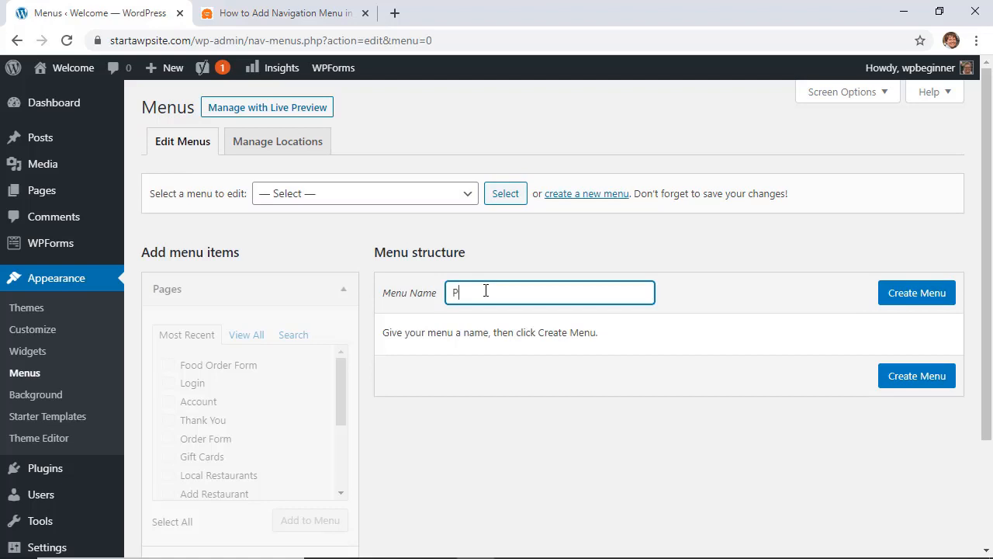
text(rimary)
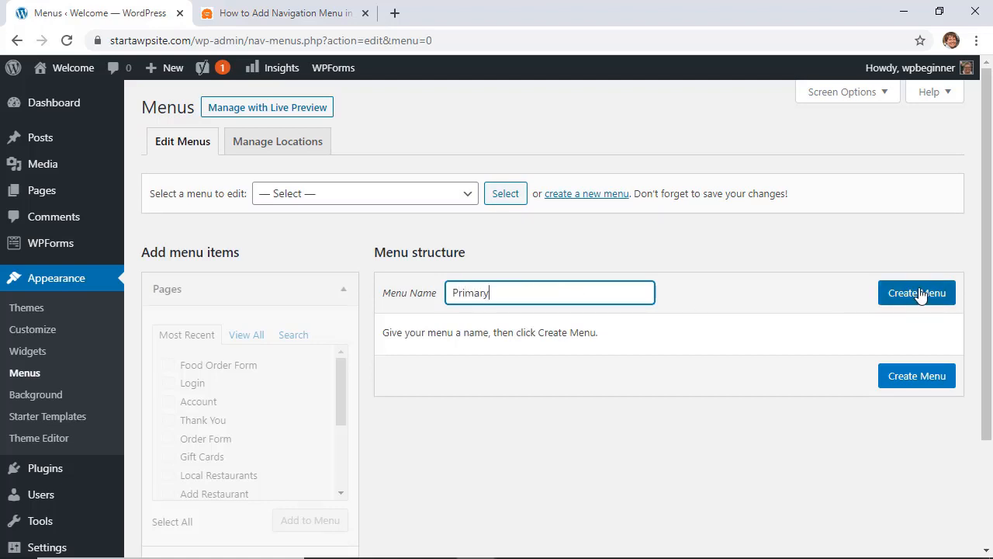
click(916, 293)
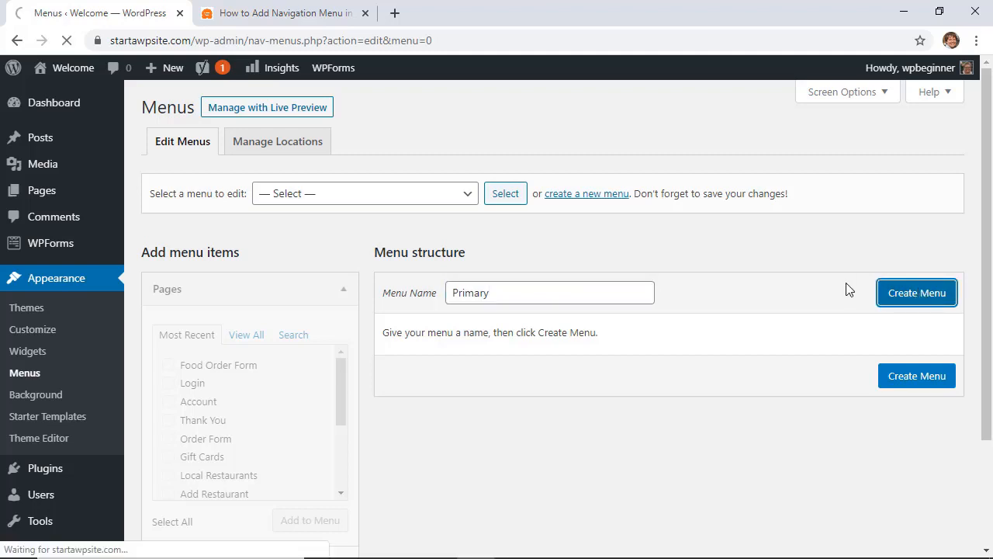
click(920, 292)
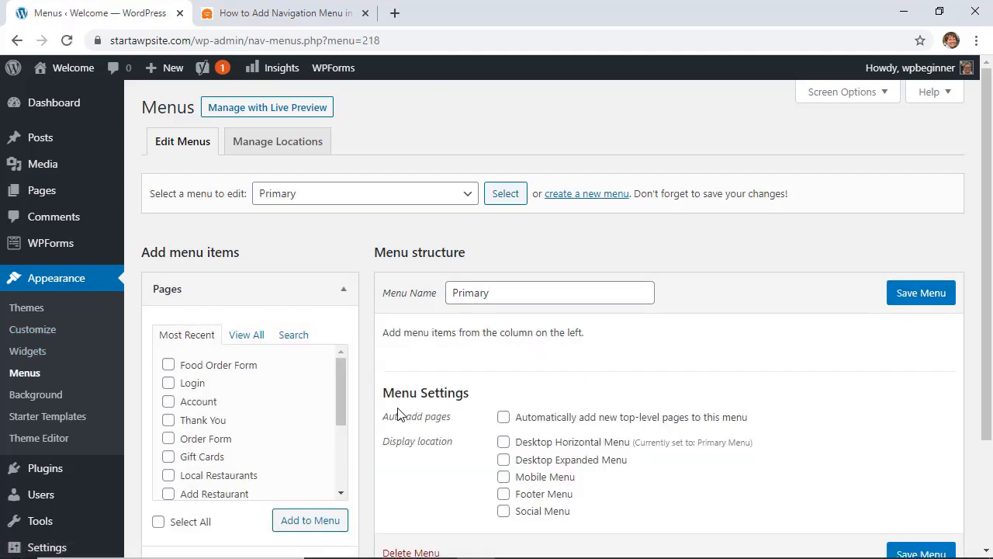
scroll(down, 3)
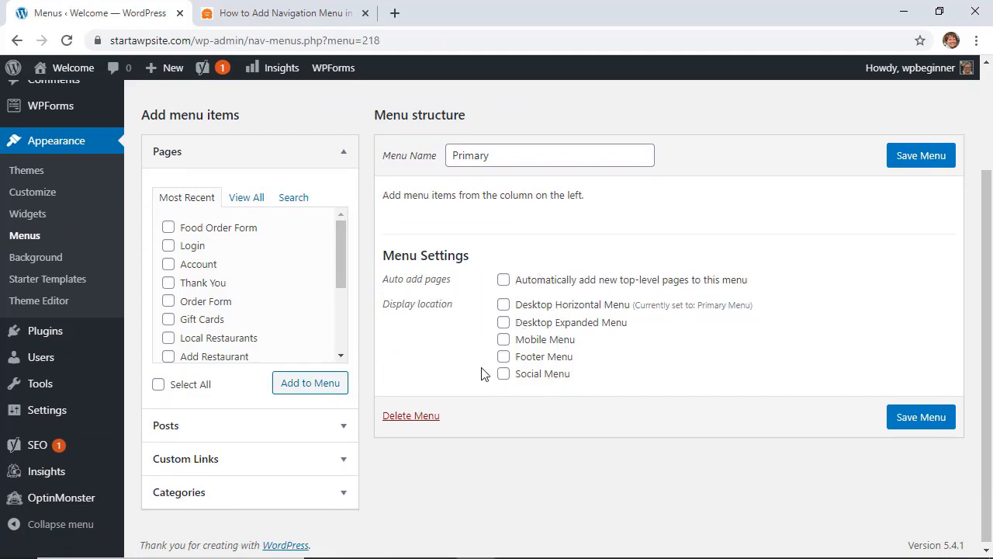
mouse_move(526, 393)
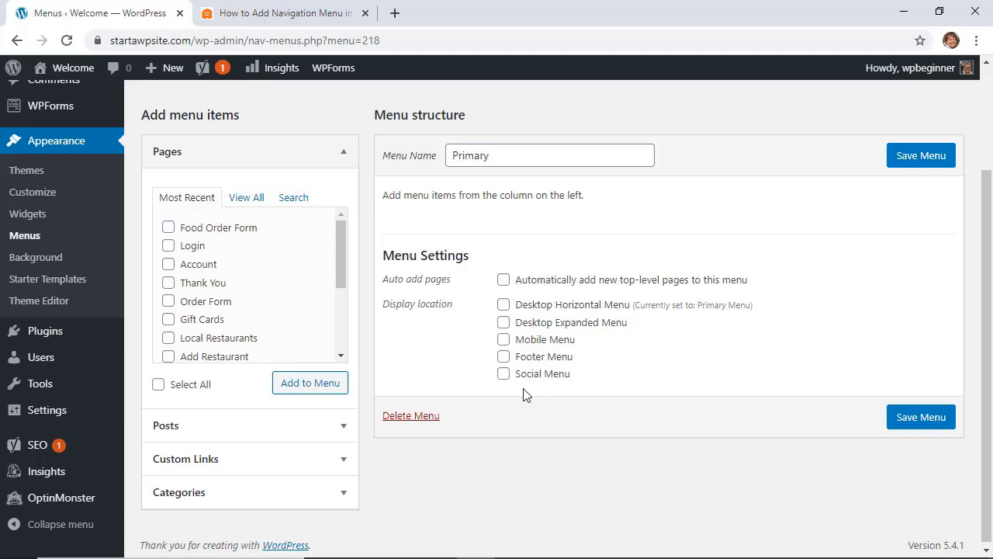
mouse_move(458, 348)
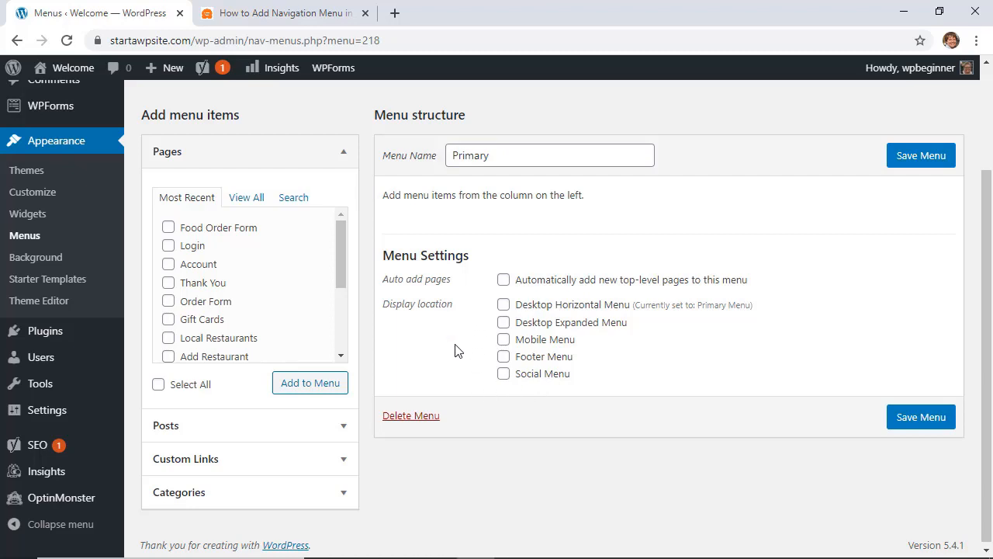
Assign the Primary menu to the Desktop Horizontal Menu location and expand Custom Links
click(503, 304)
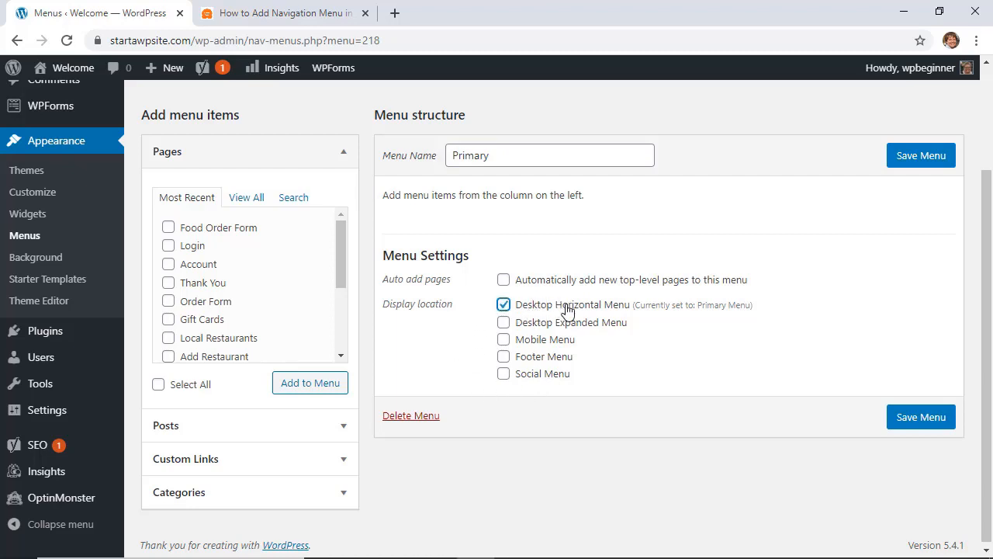
mouse_move(419, 367)
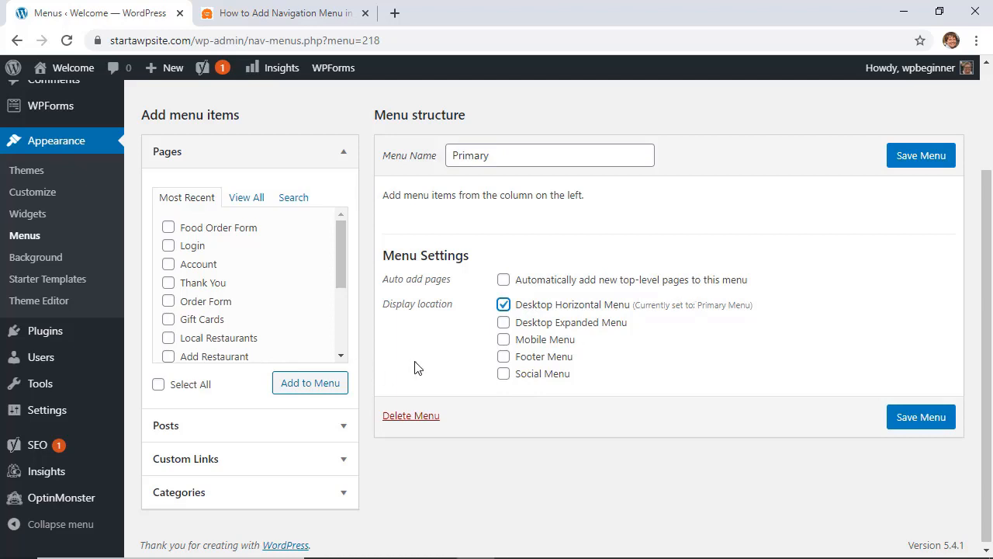
mouse_move(198, 343)
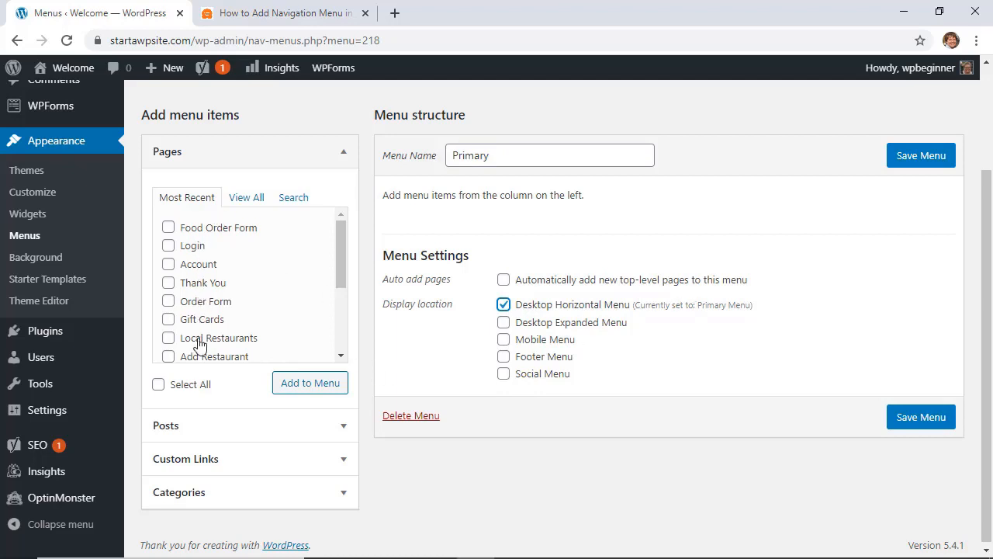
scroll(down, 3)
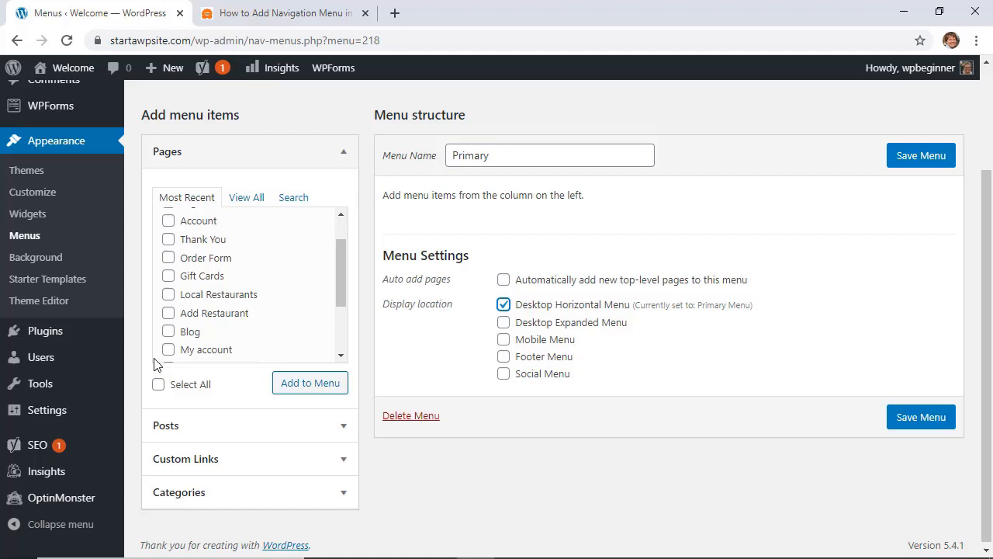
mouse_move(143, 333)
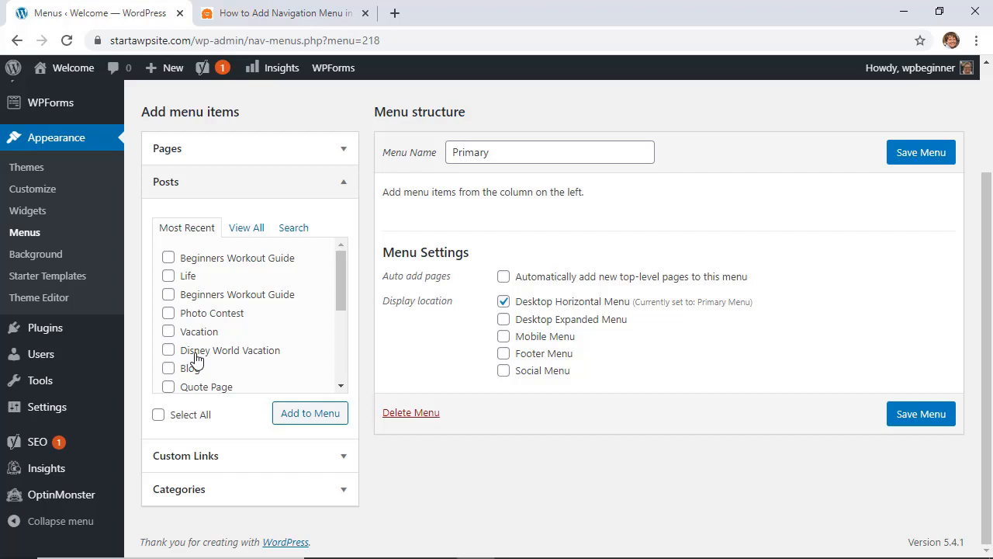
mouse_move(150, 351)
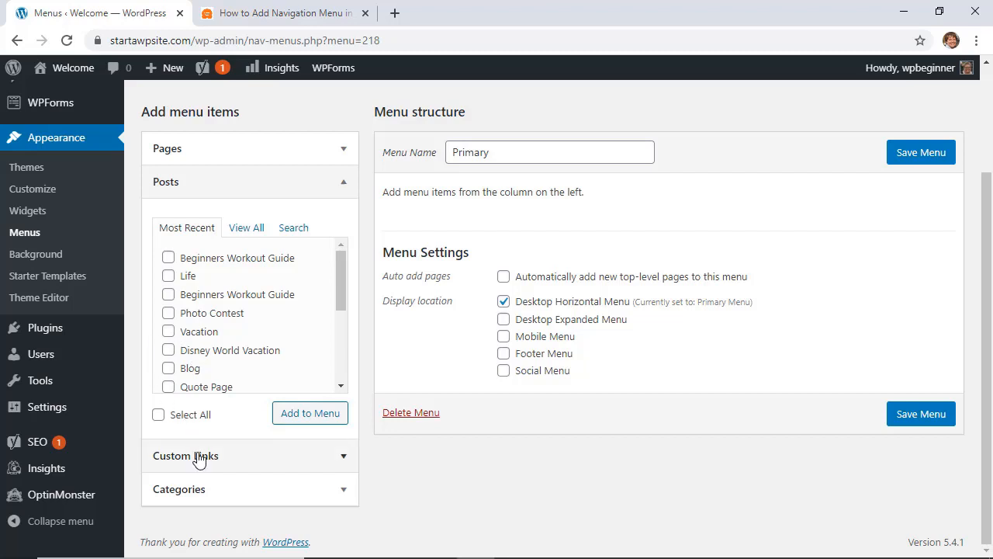
click(186, 456)
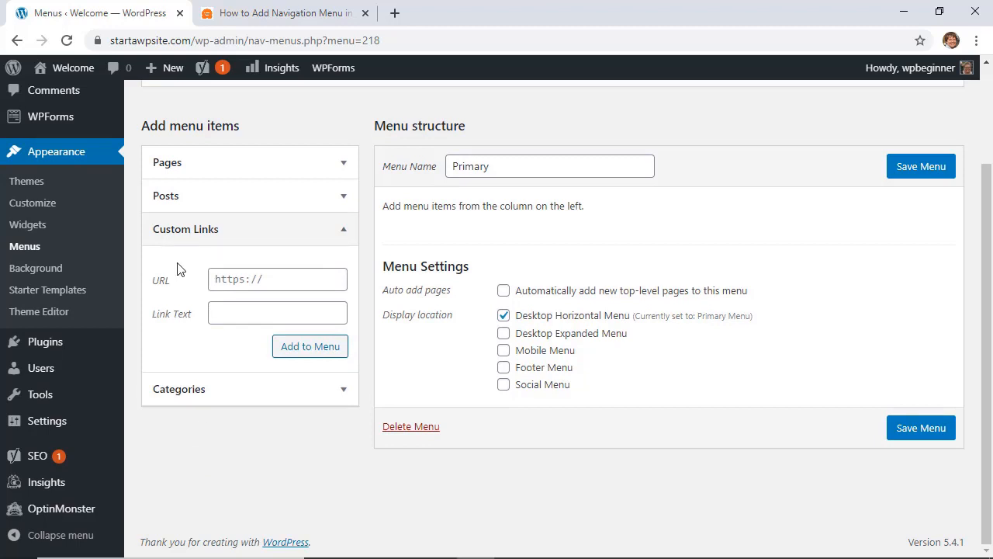
mouse_move(179, 295)
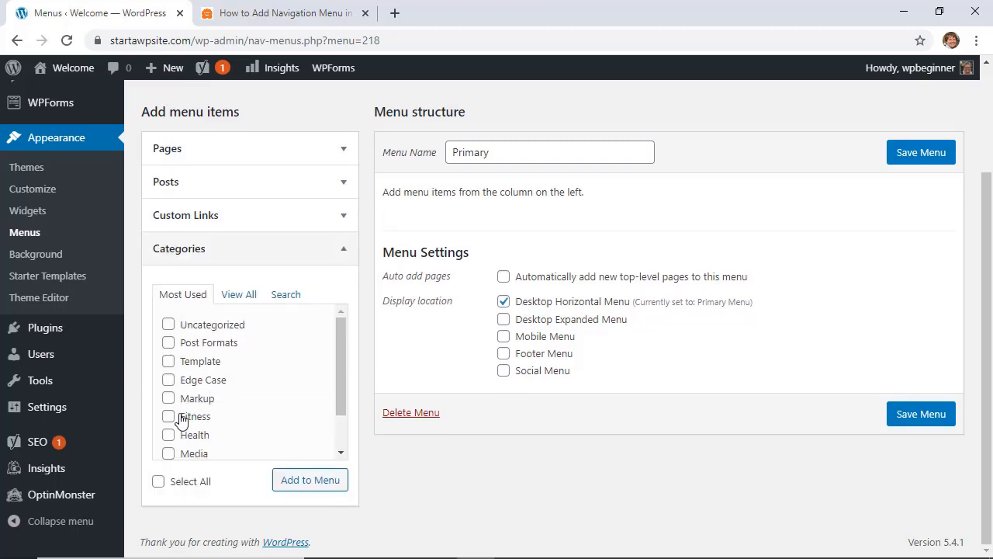
click(283, 13)
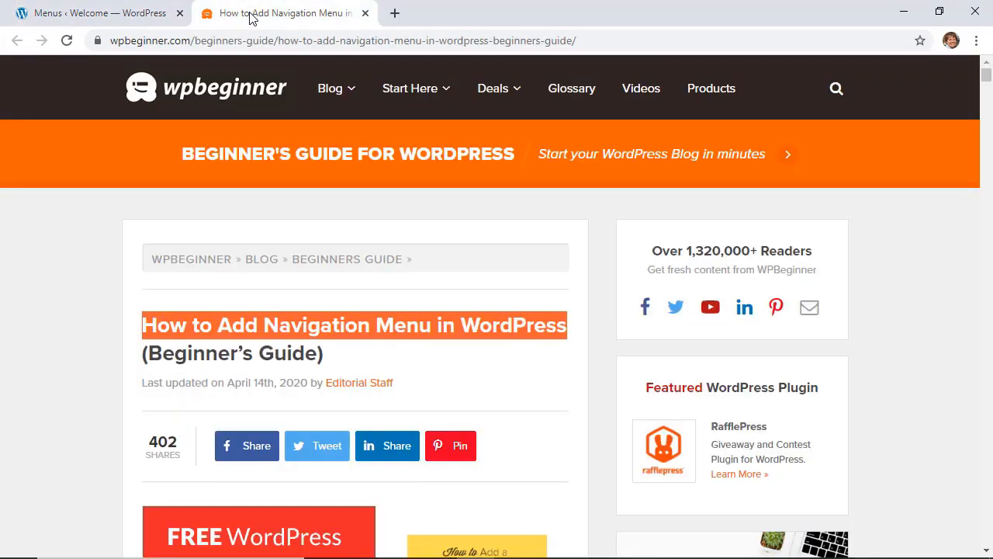
click(331, 88)
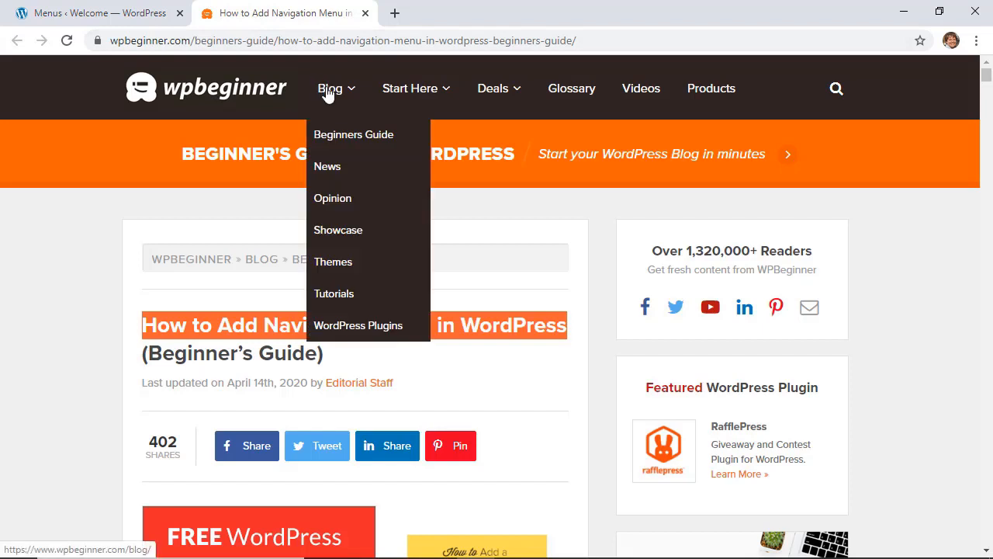
mouse_move(333, 294)
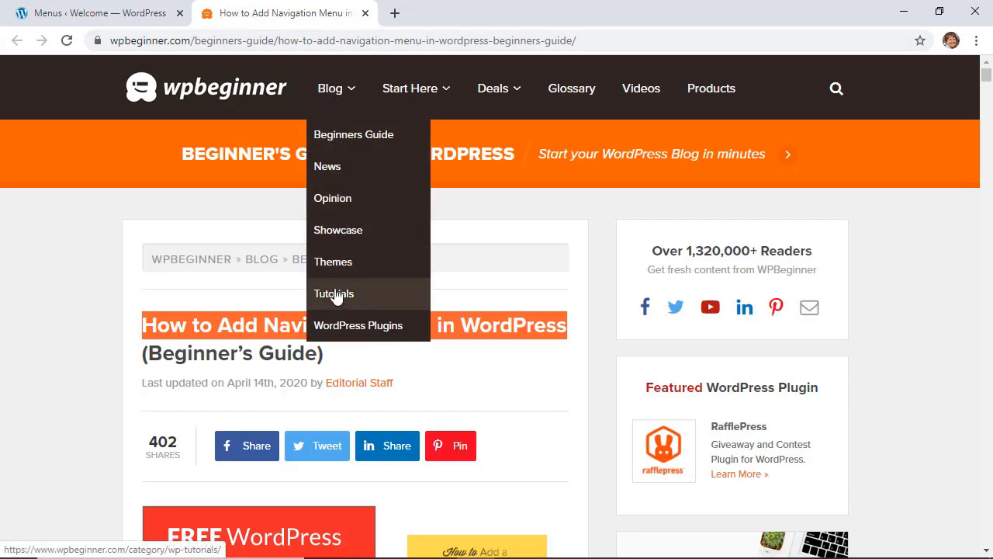
mouse_move(343, 144)
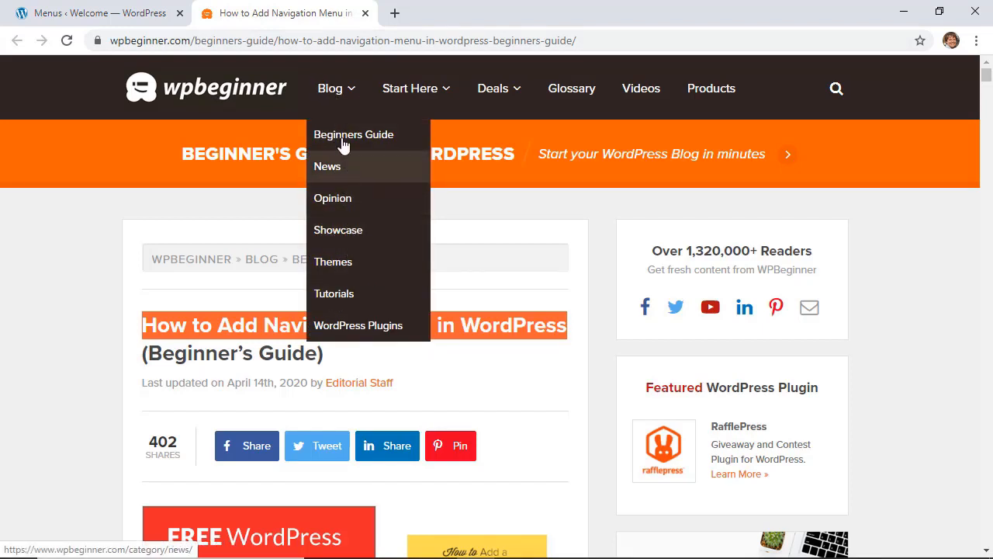
click(93, 12)
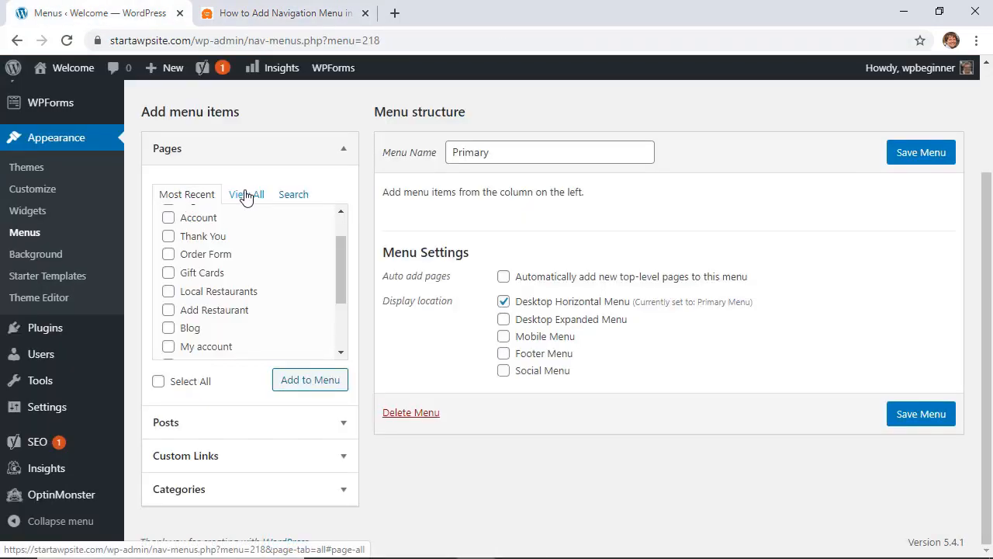
Add the Home, About and Blog pages and the Beginners Workout Guide post
click(247, 194)
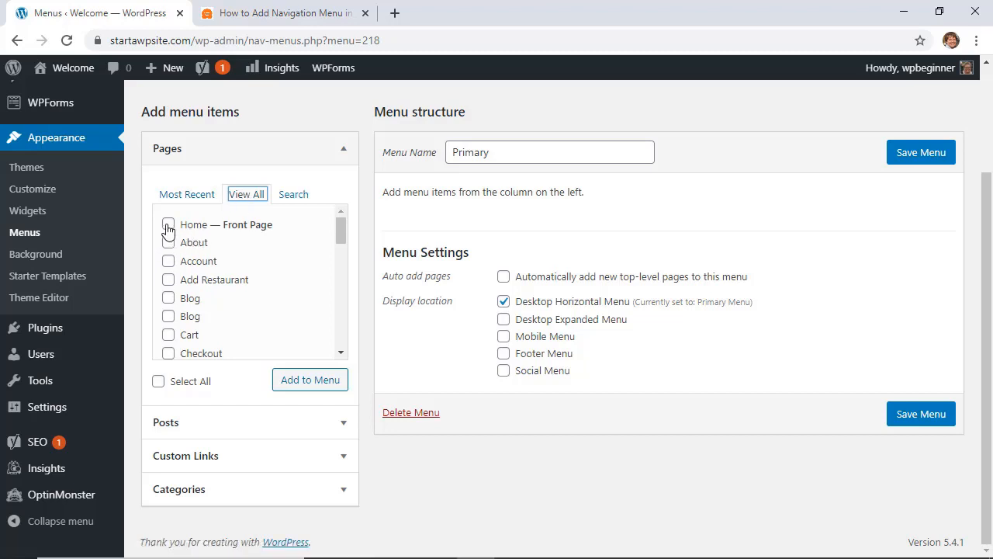
click(168, 225)
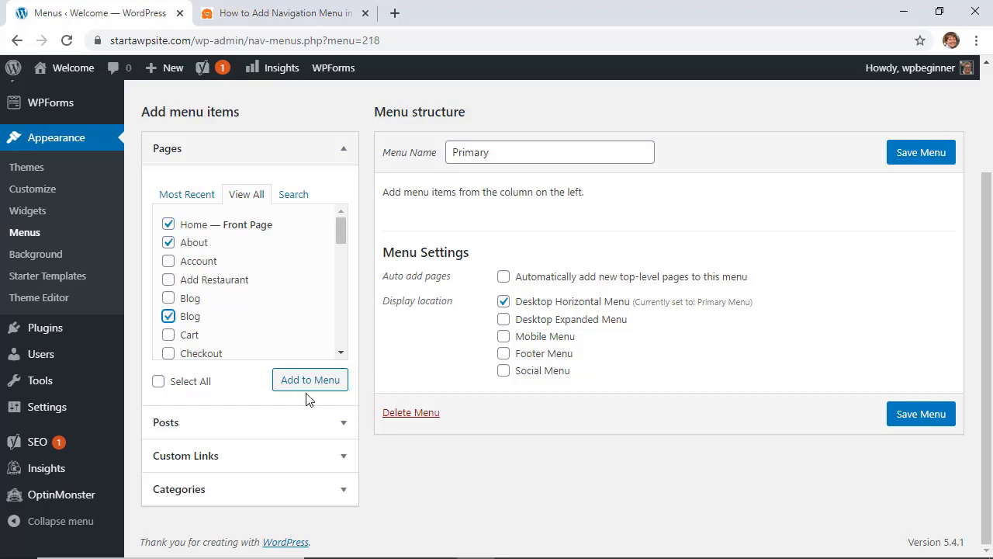
click(310, 379)
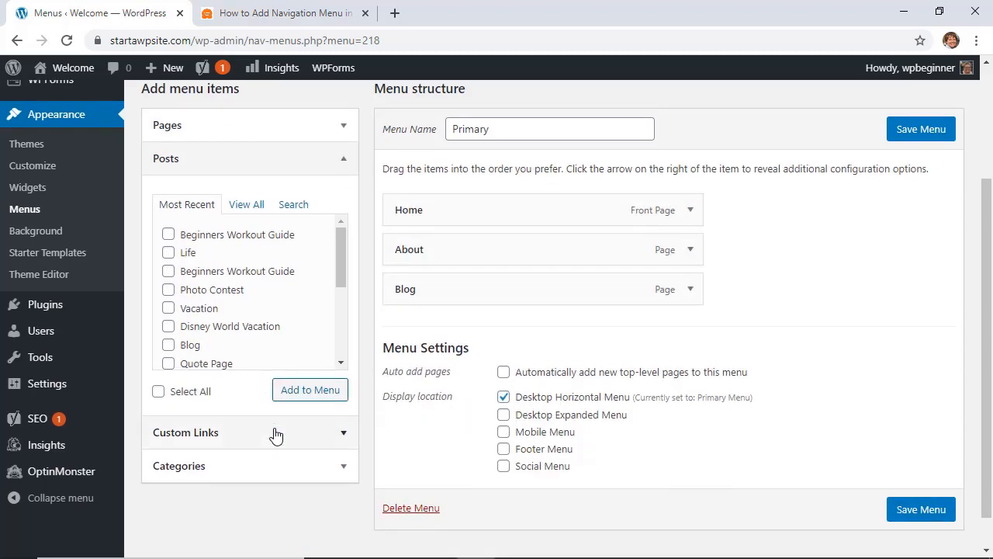
click(168, 271)
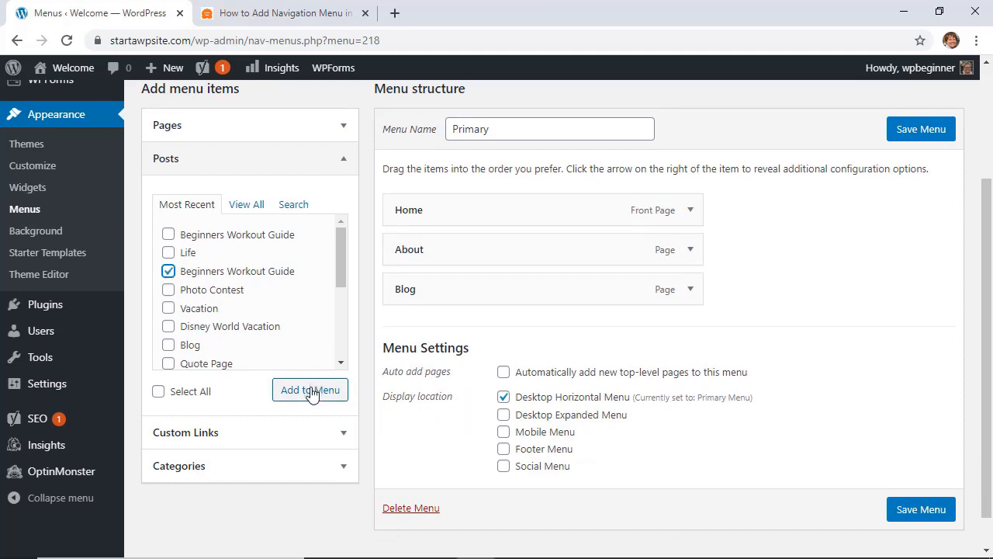
click(310, 389)
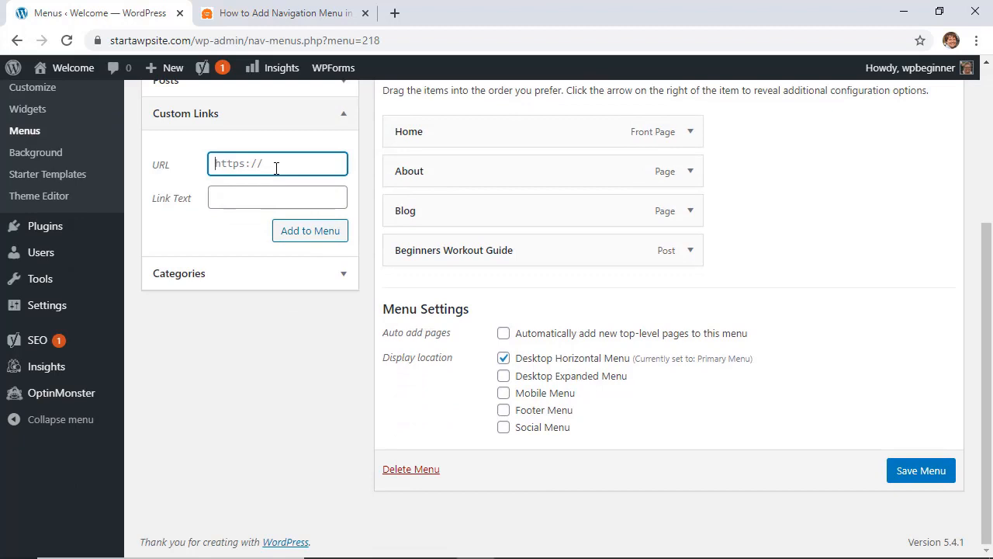
text(http)
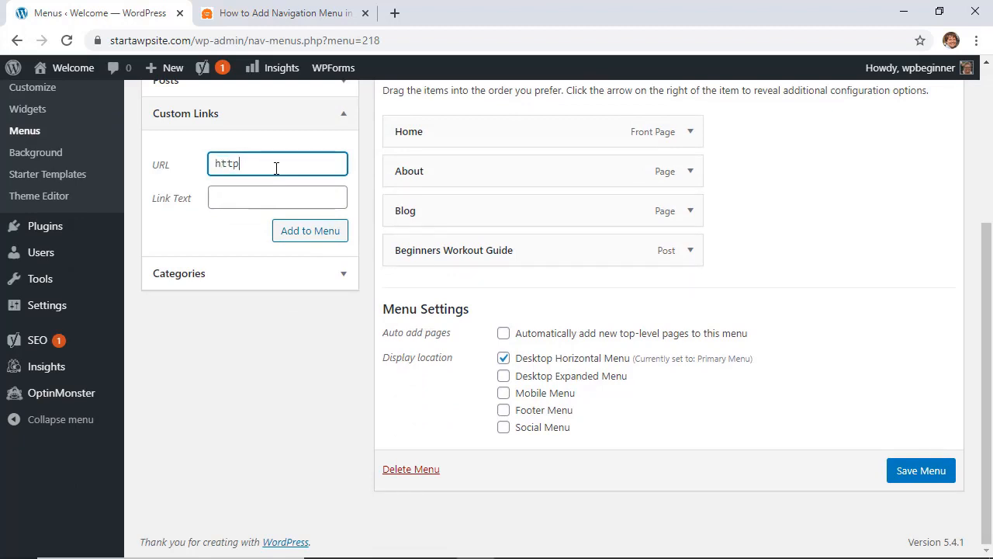
text(s)
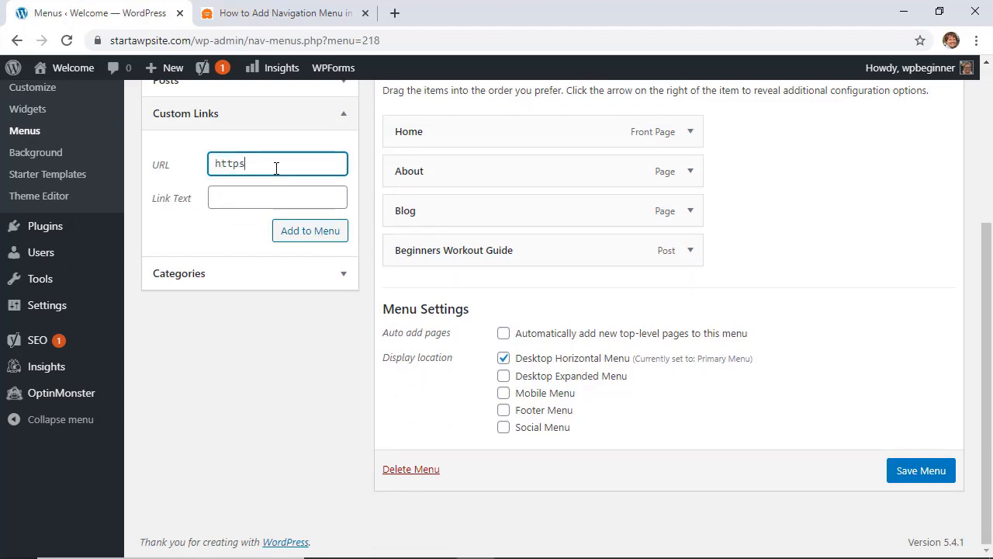
text(://youtube.com/w)
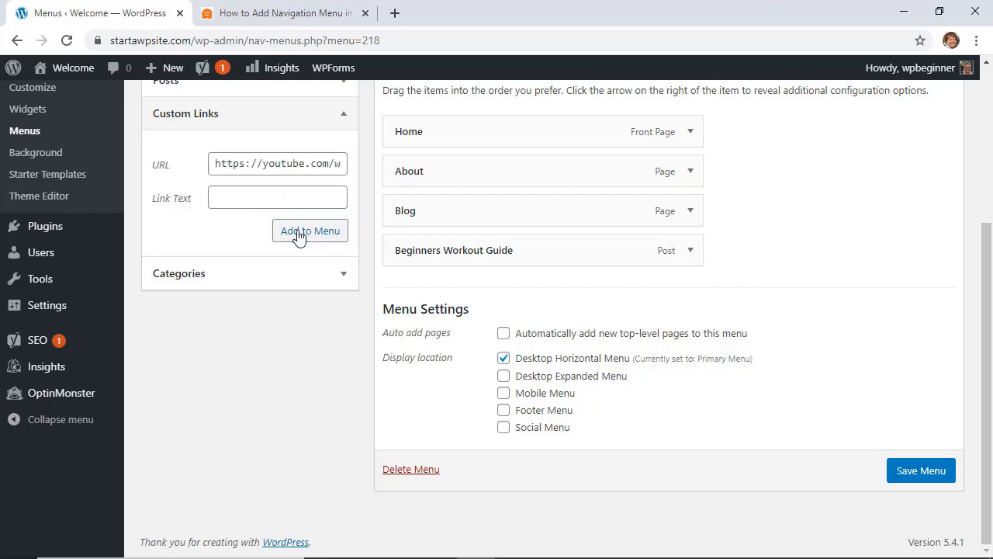
click(309, 230)
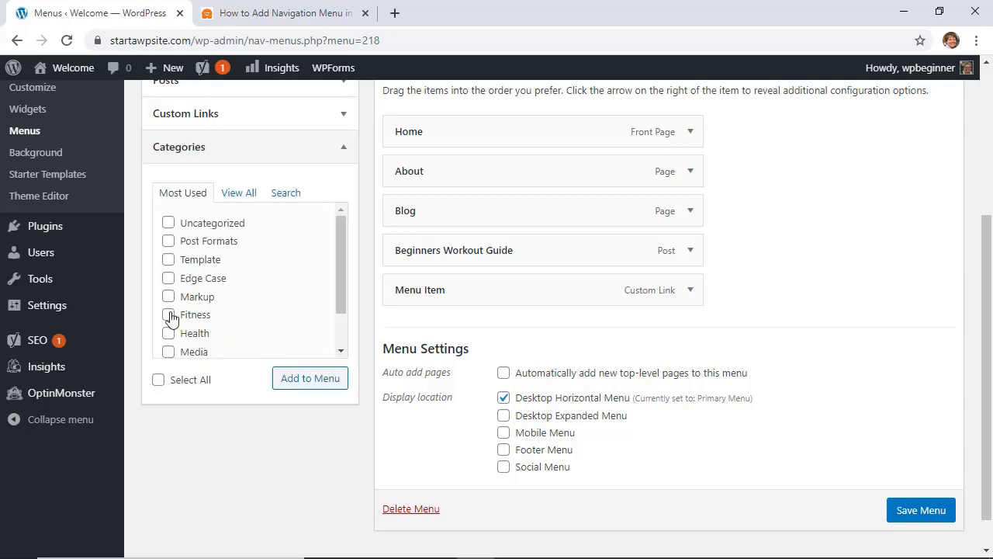
Tick the Fitness category and add it as the sixth menu item
click(168, 314)
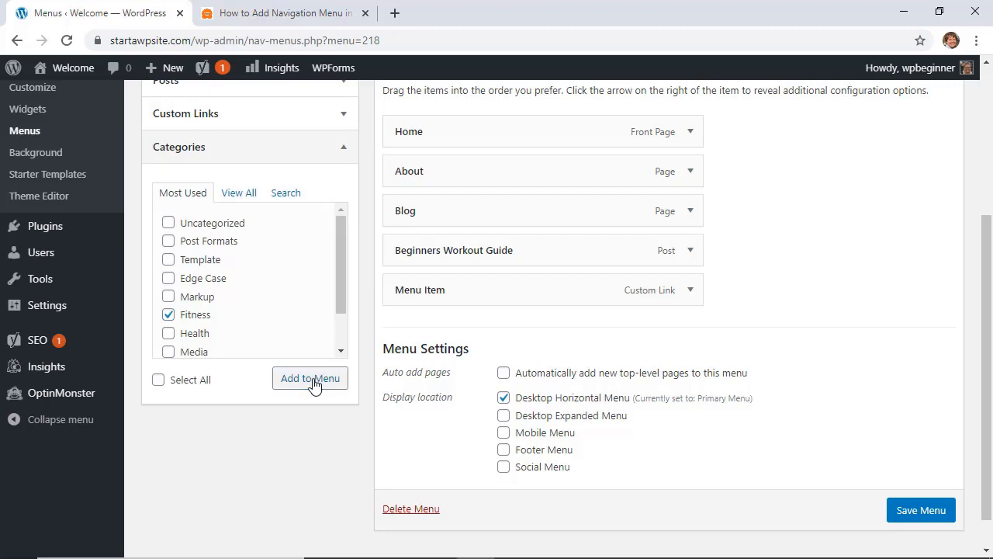
click(310, 378)
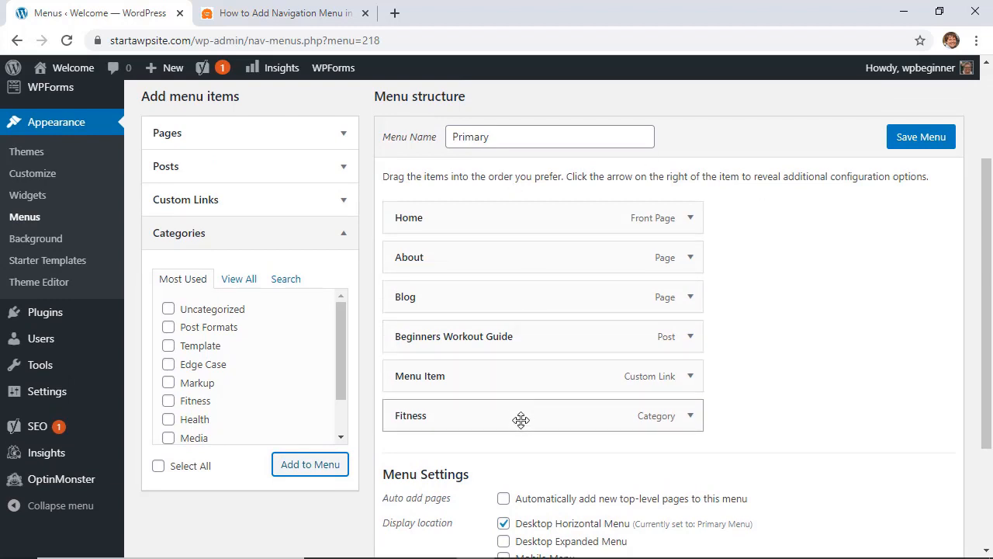
mouse_move(478, 346)
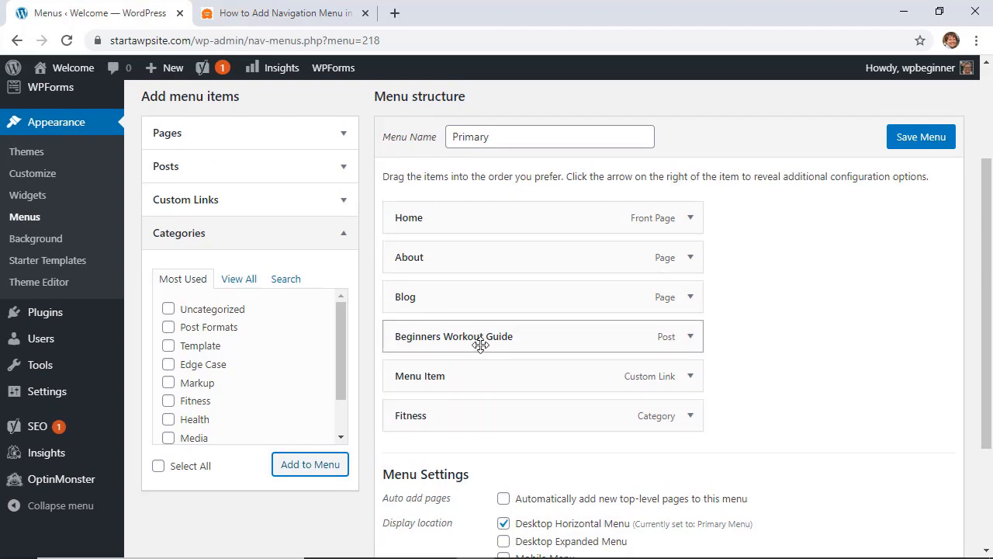
Move Beginners Workout Guide below Home, save the menu, and visit the live site
drag(479, 336, 473, 257)
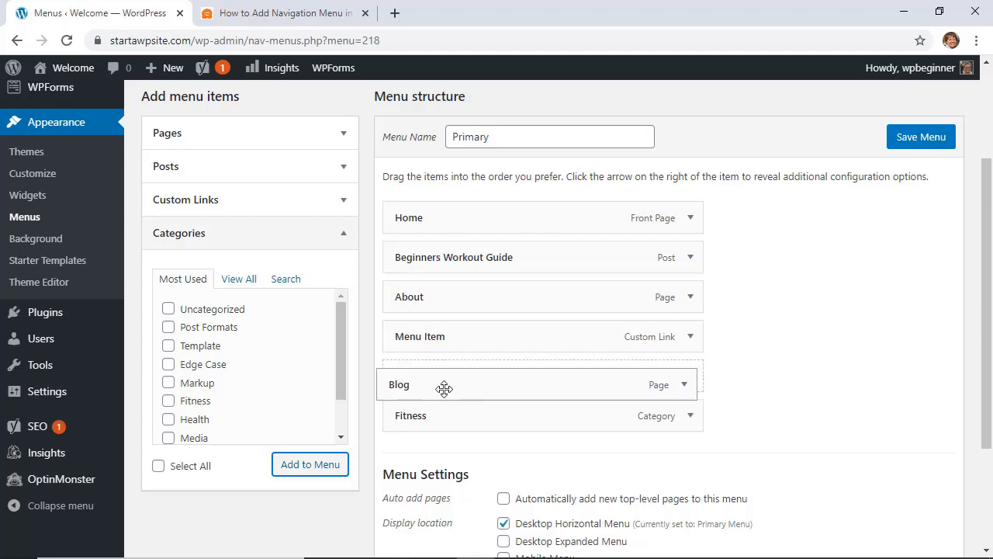
scroll(down, 3)
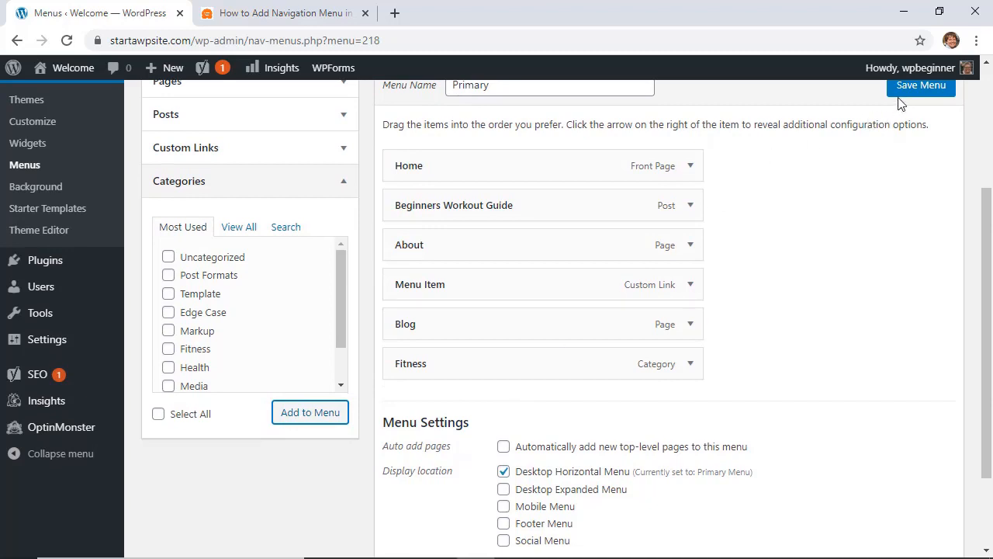
click(921, 86)
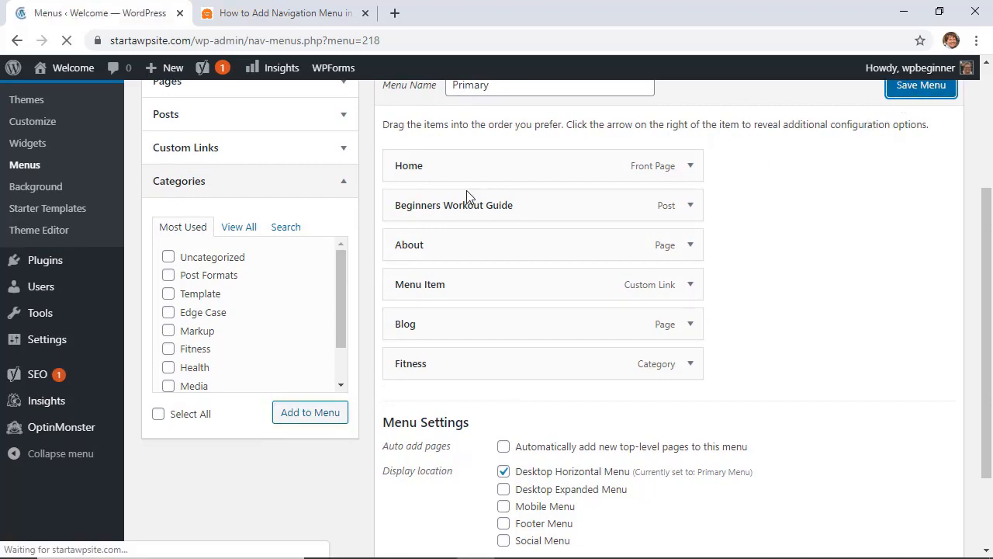
click(921, 85)
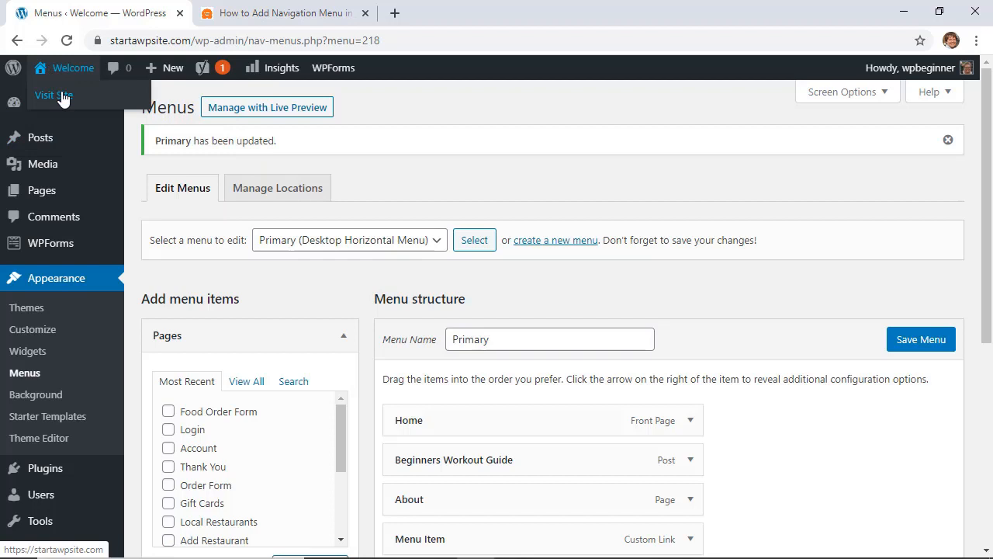
click(53, 94)
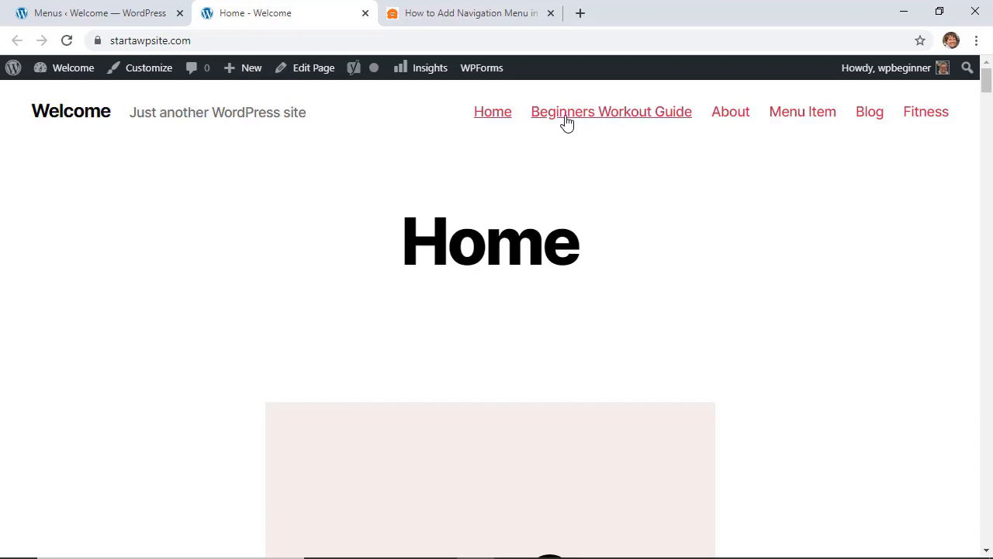
mouse_move(625, 122)
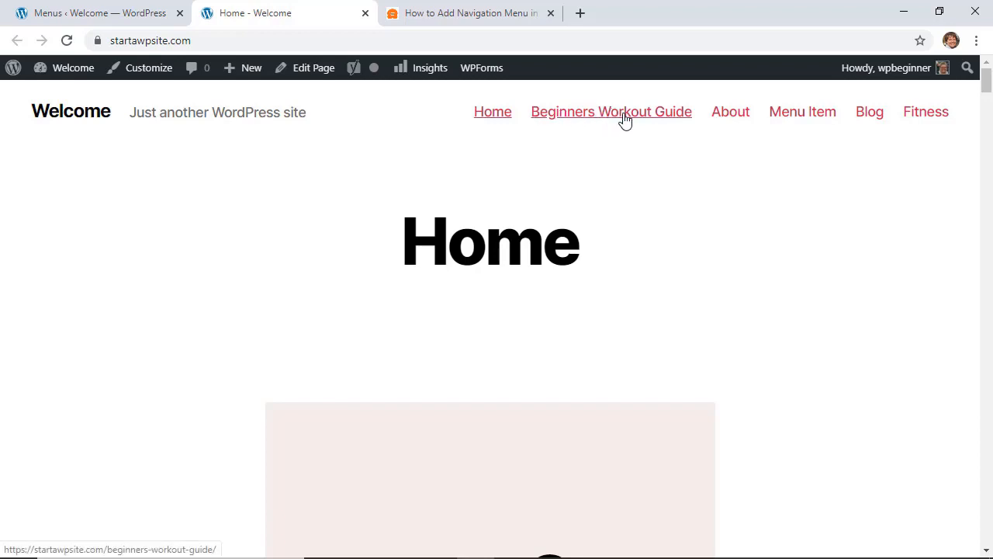
mouse_move(860, 118)
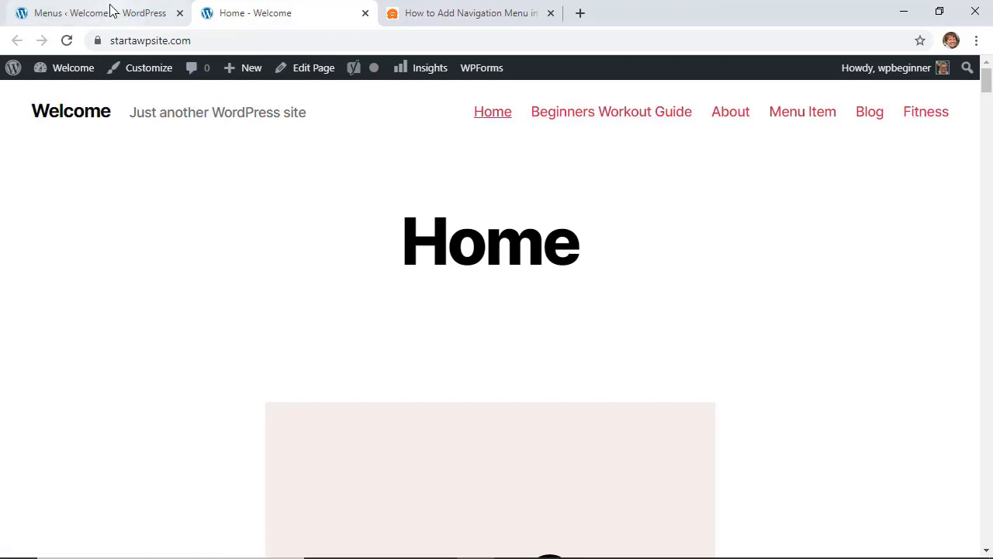
Drag Fitness below Home and nest Beginners Workout Guide beneath it
click(85, 12)
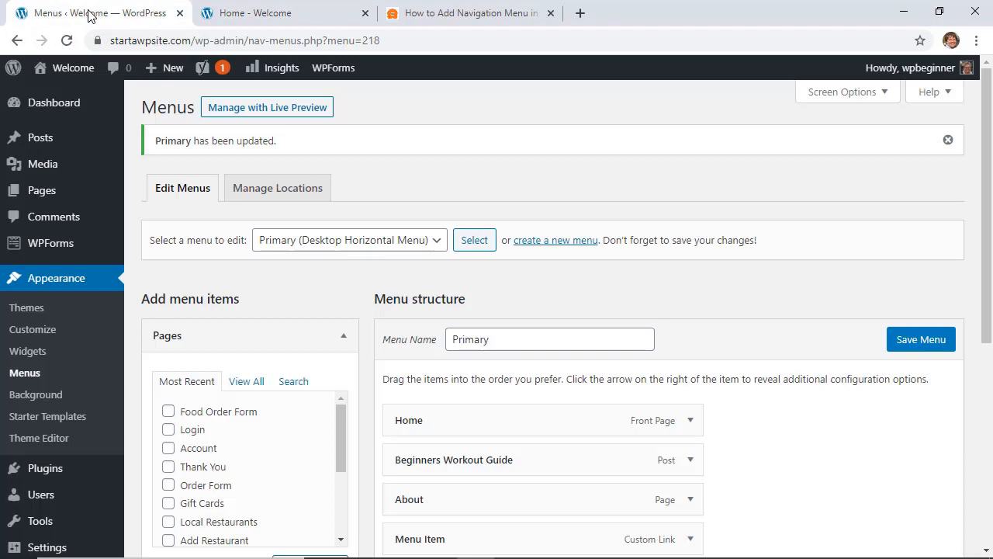
scroll(down, 3)
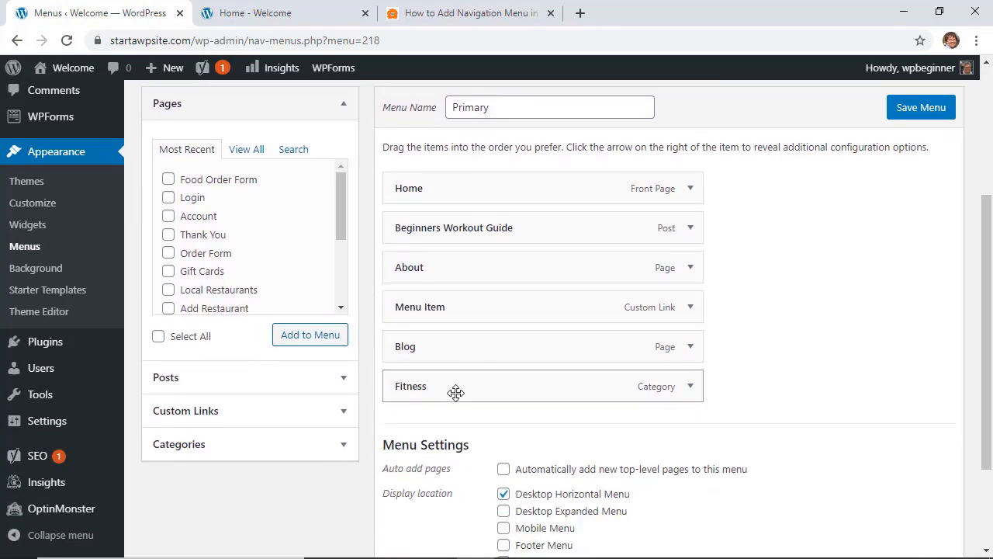
drag(456, 385, 432, 223)
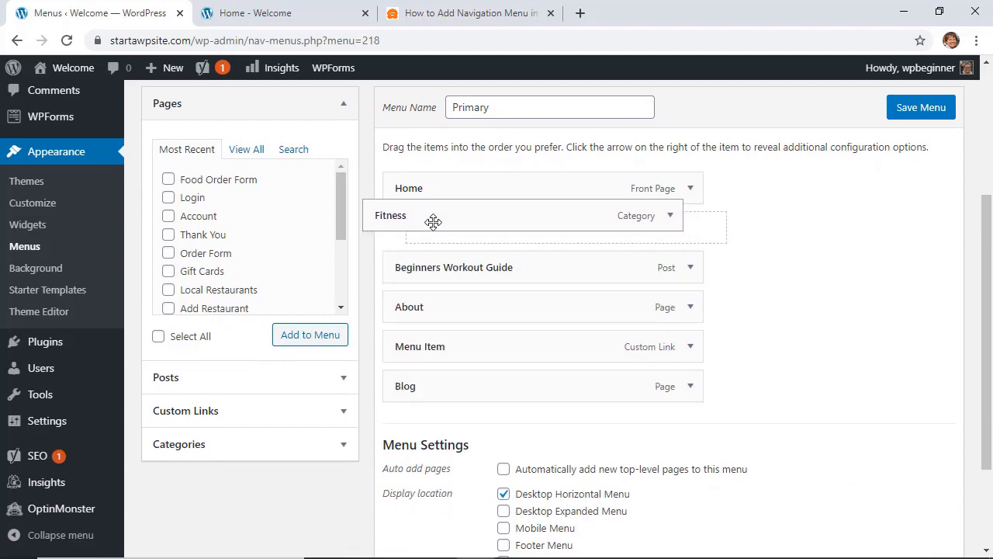
drag(433, 221, 462, 227)
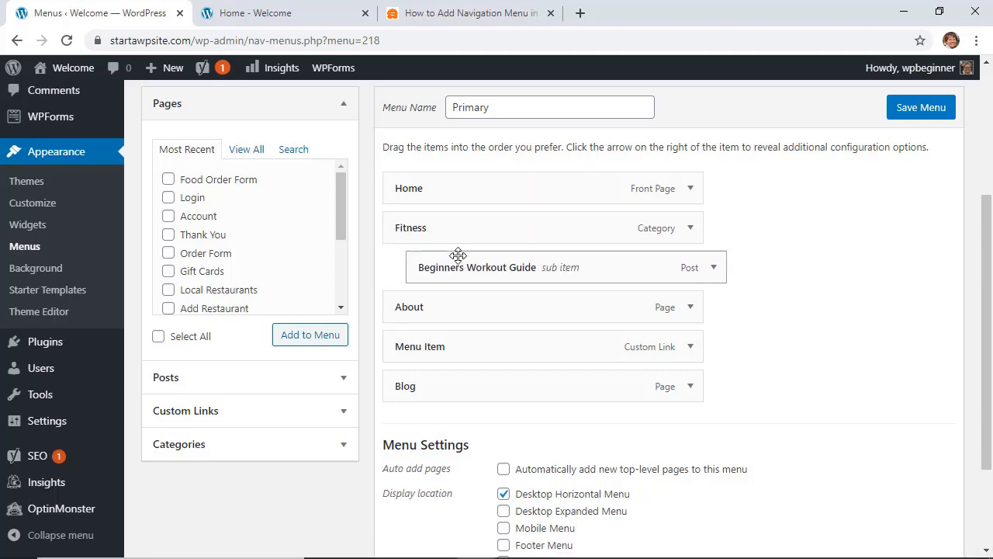
mouse_move(669, 261)
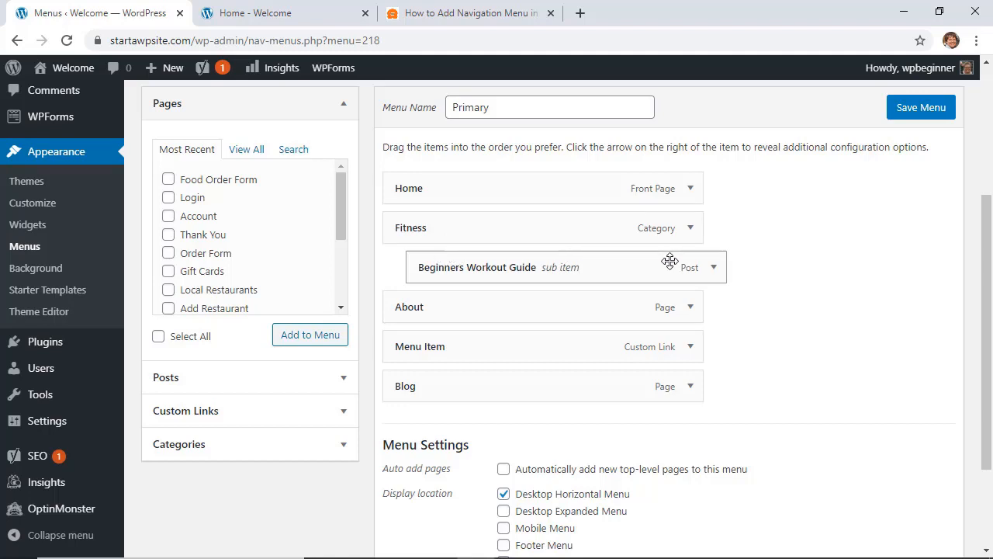
Change the sub item's Navigation Label from Beginners Workout Guide to 'Beginners Workout'
click(712, 267)
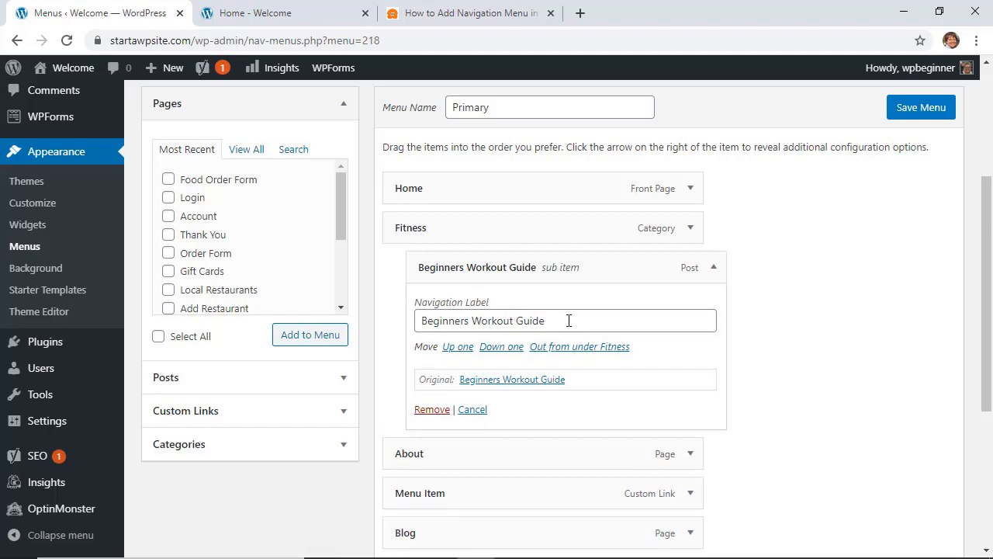
click(567, 321)
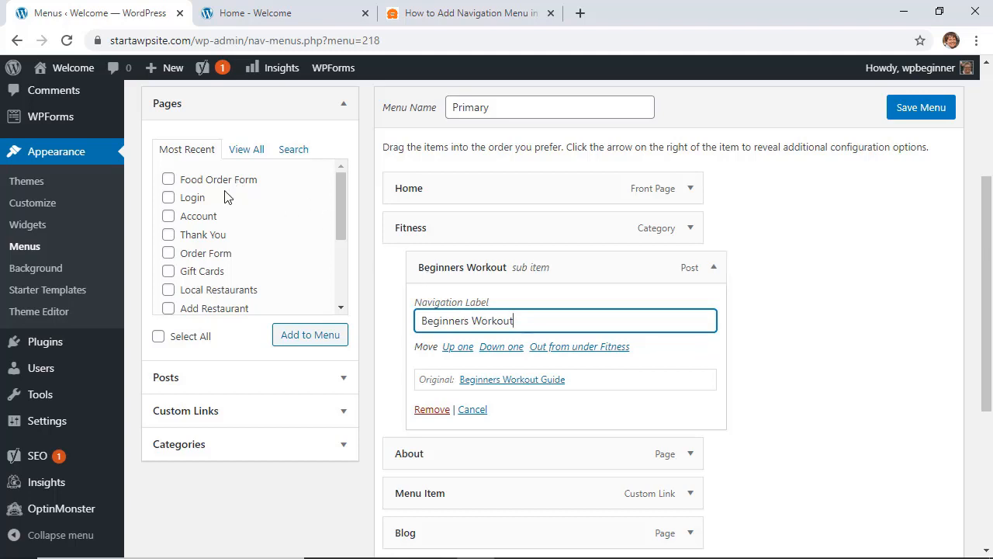
mouse_move(393, 286)
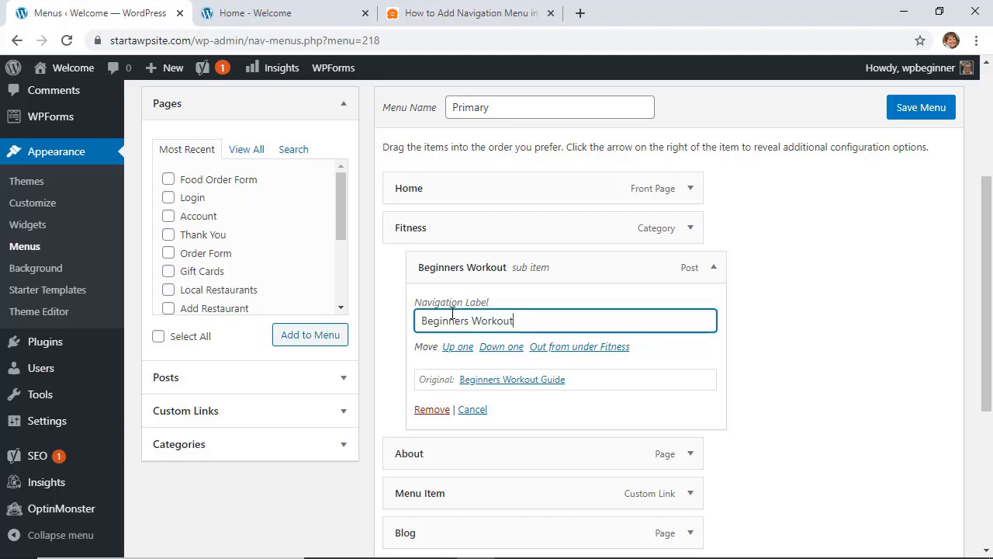
scroll(down, 3)
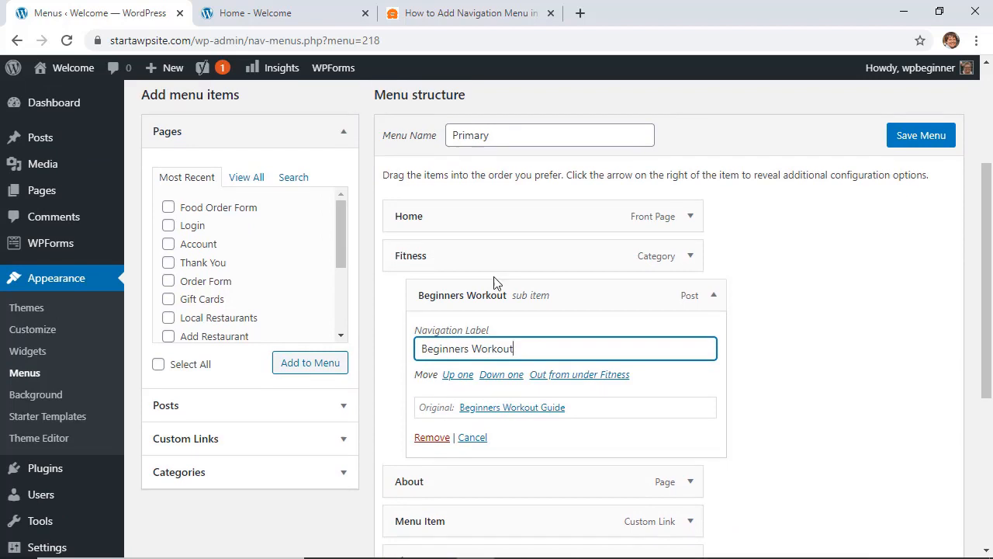
Save the Primary menu and reload the live site to see the Fitness dropdown
click(921, 135)
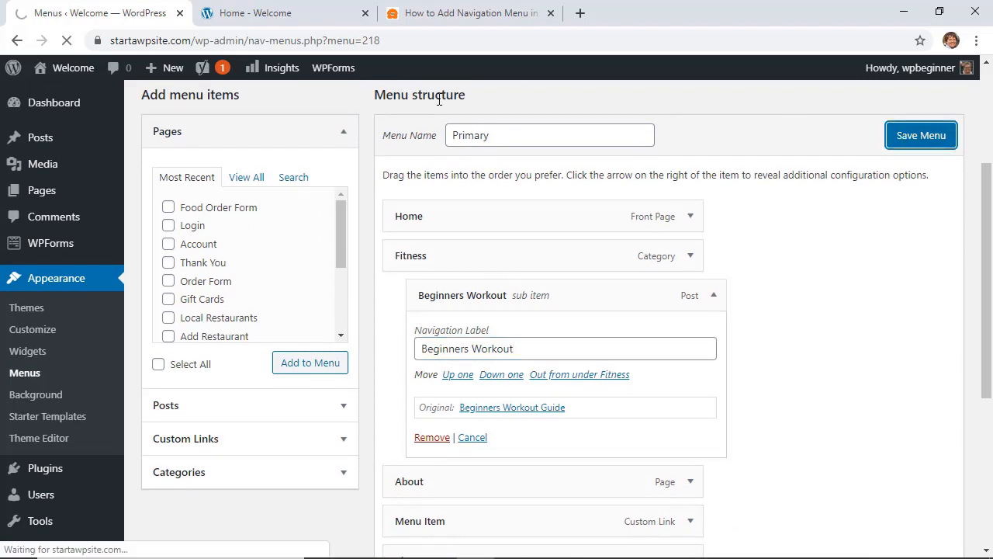
click(271, 14)
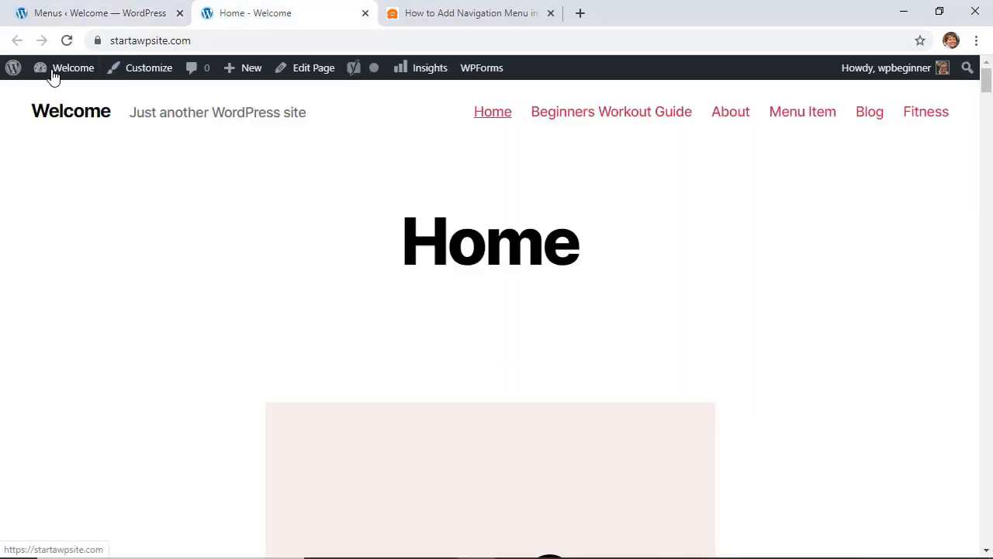
click(66, 40)
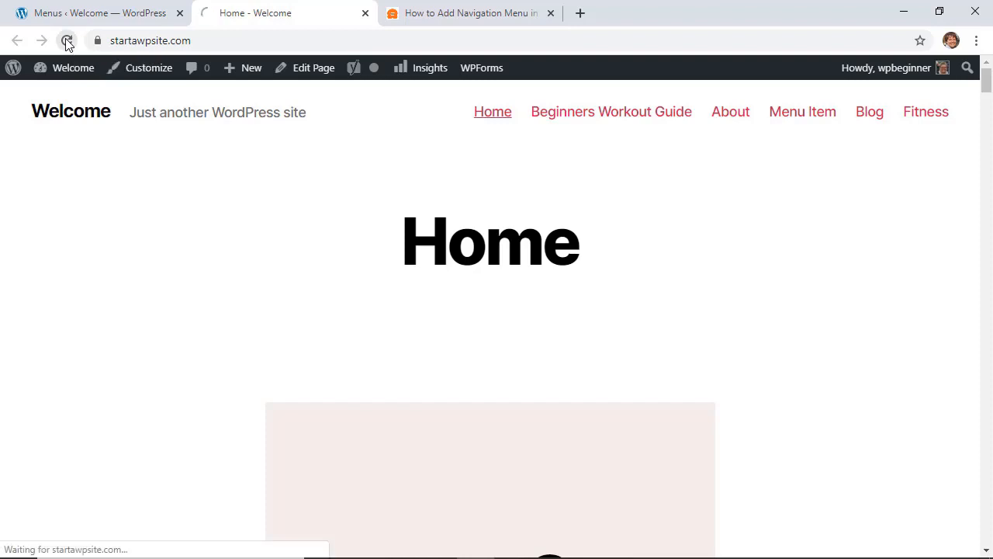
click(67, 41)
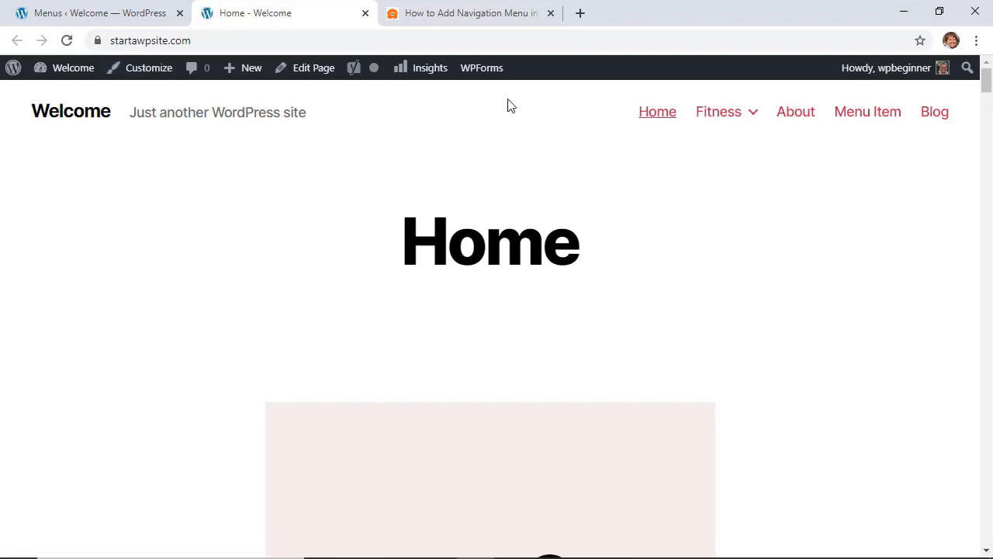
mouse_move(718, 111)
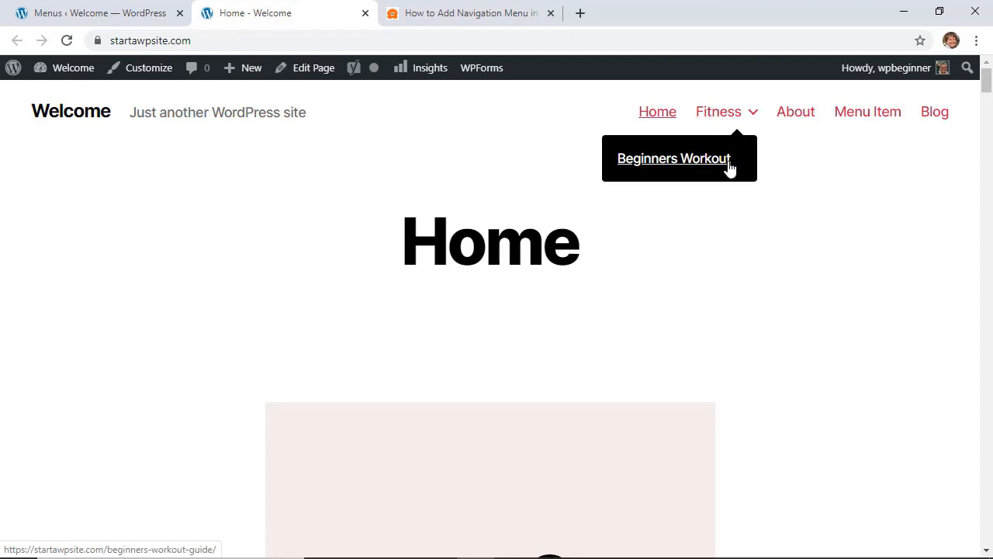
mouse_move(478, 151)
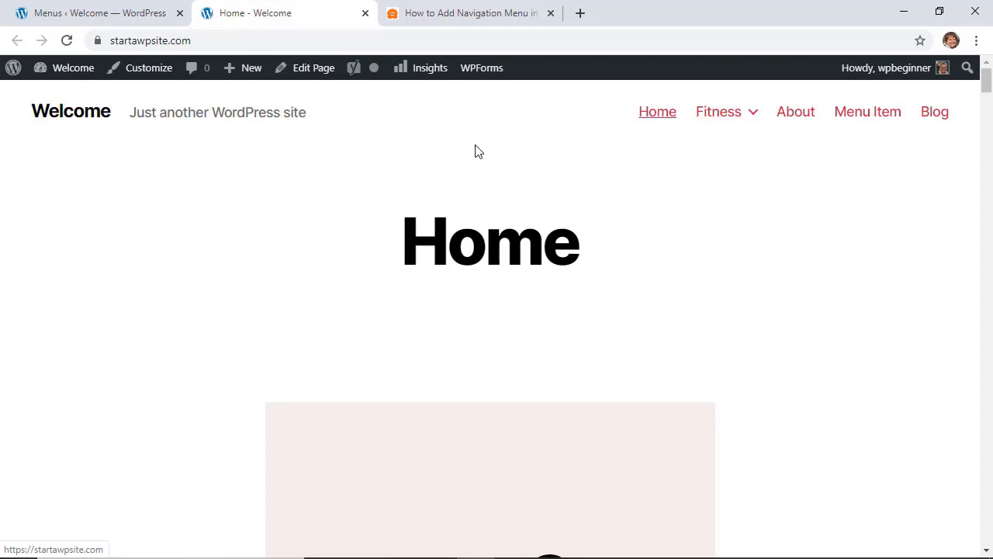
mouse_move(748, 209)
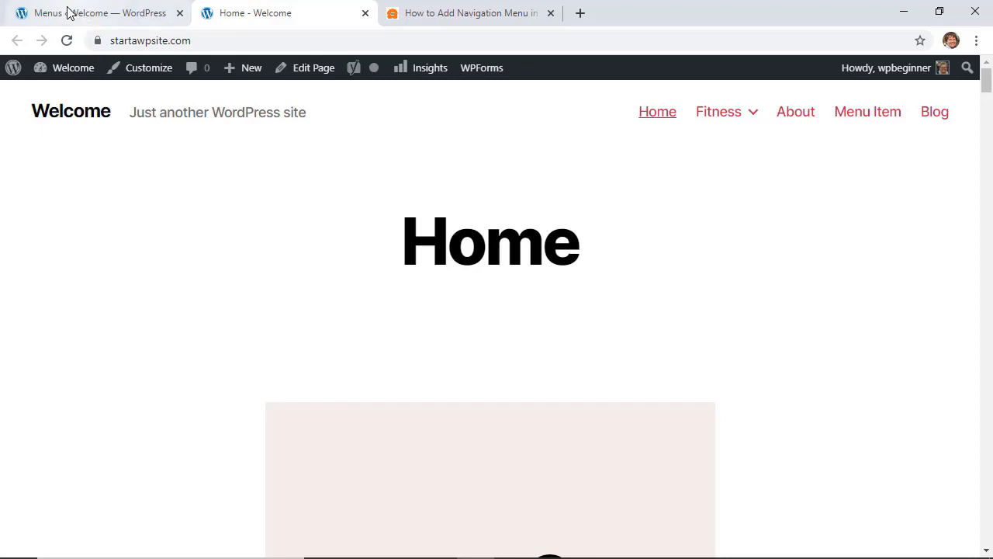
Delete the YouTube custom link from the Primary menu and save the menu
click(77, 13)
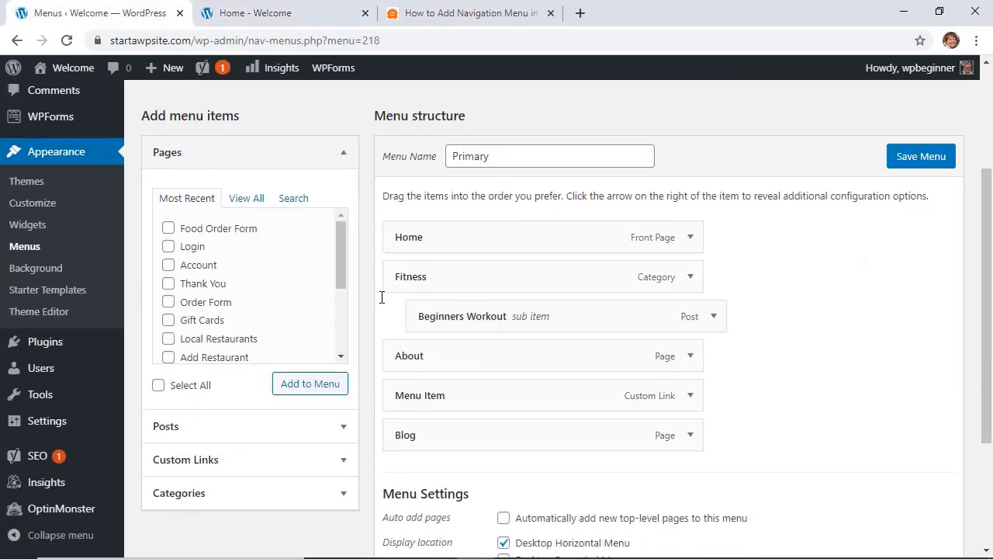
scroll(down, 3)
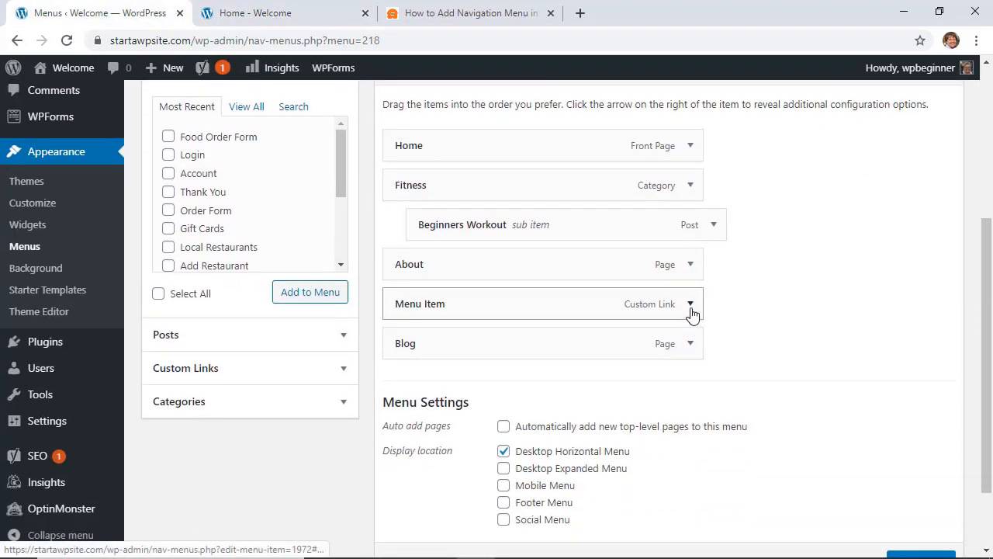
click(689, 304)
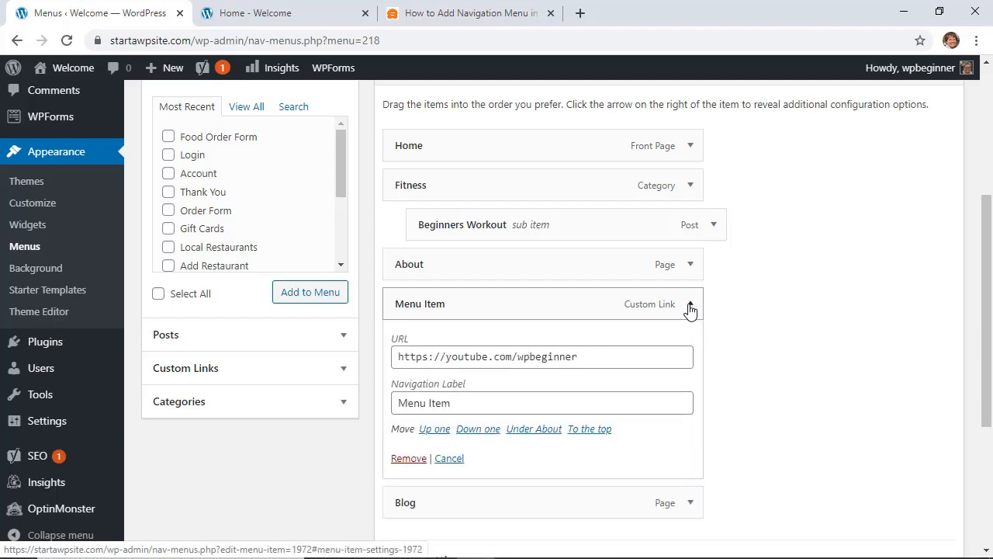
scroll(down, 3)
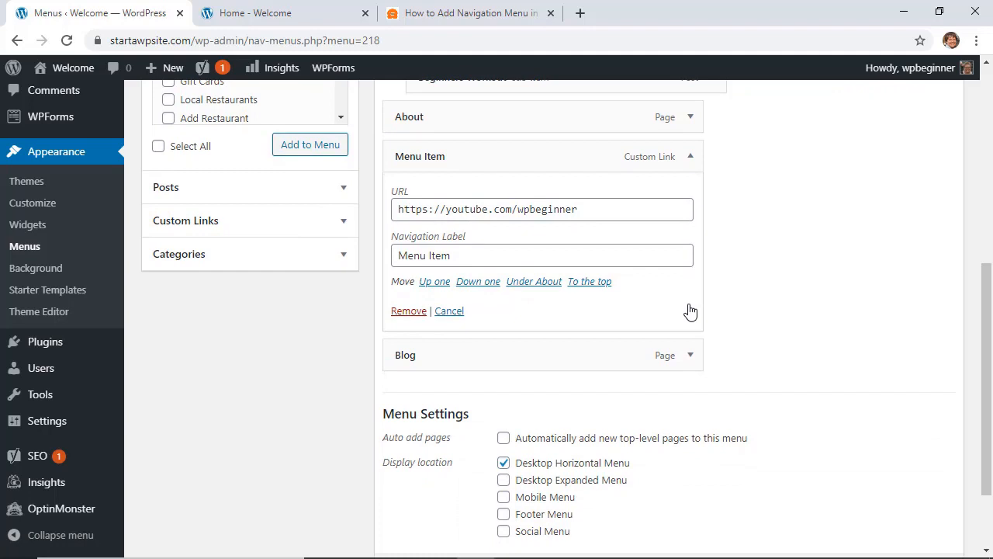
mouse_move(616, 299)
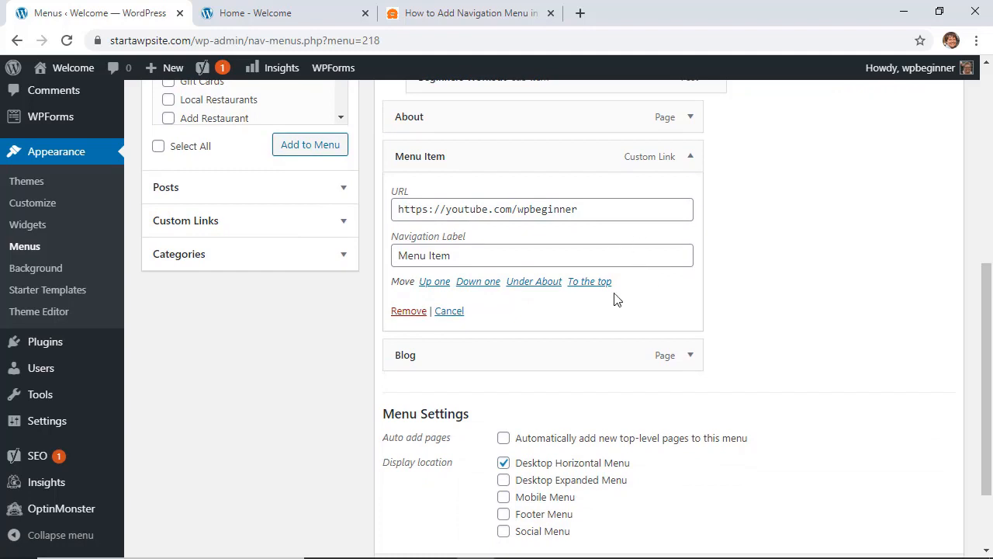
mouse_move(508, 297)
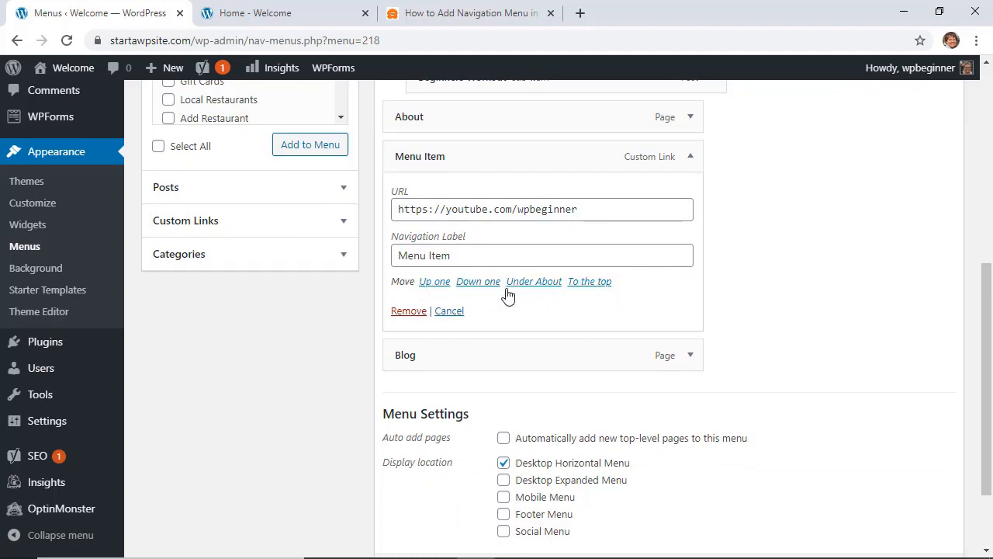
mouse_move(408, 311)
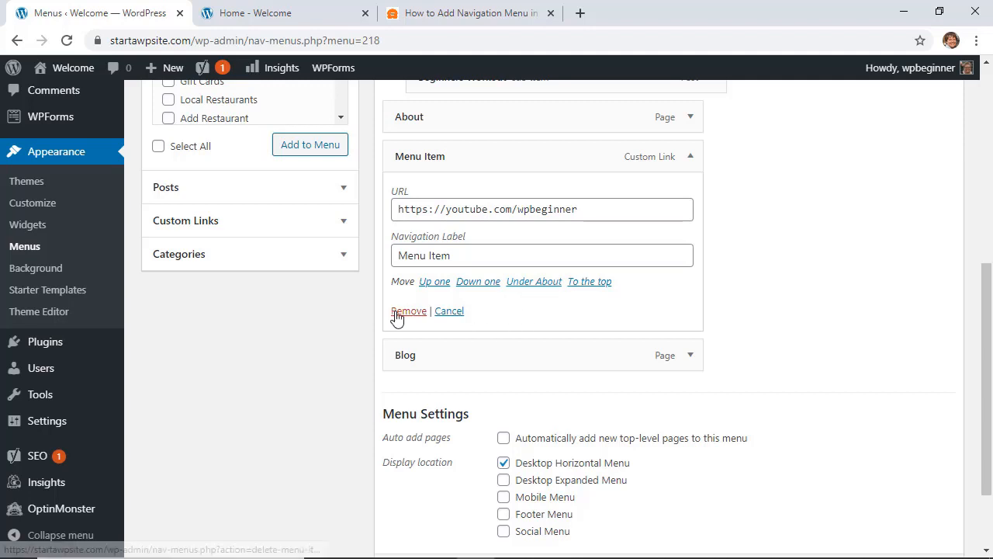
click(408, 311)
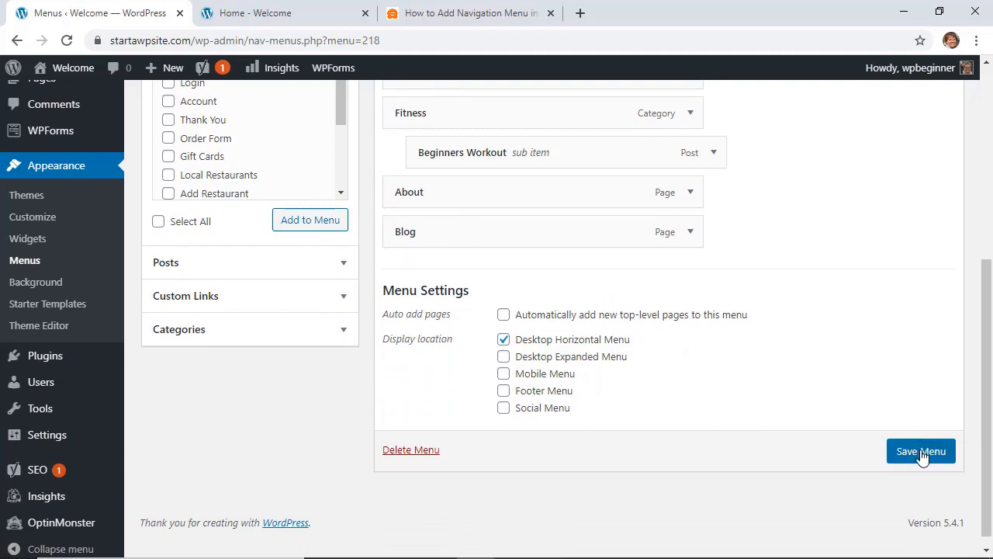
click(922, 450)
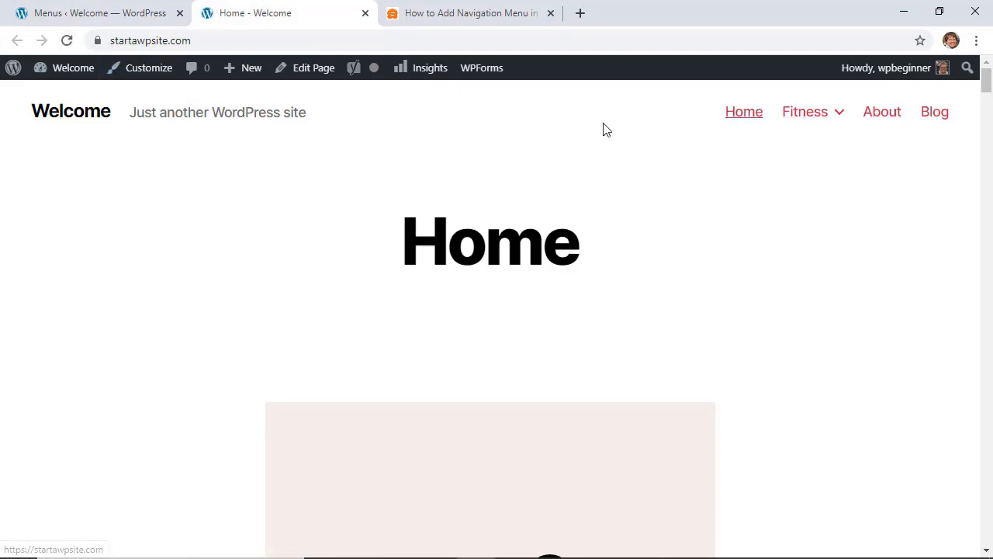
Switch back to the Menus ‹ Welcome — WordPress tab showing the Primary menu
click(93, 13)
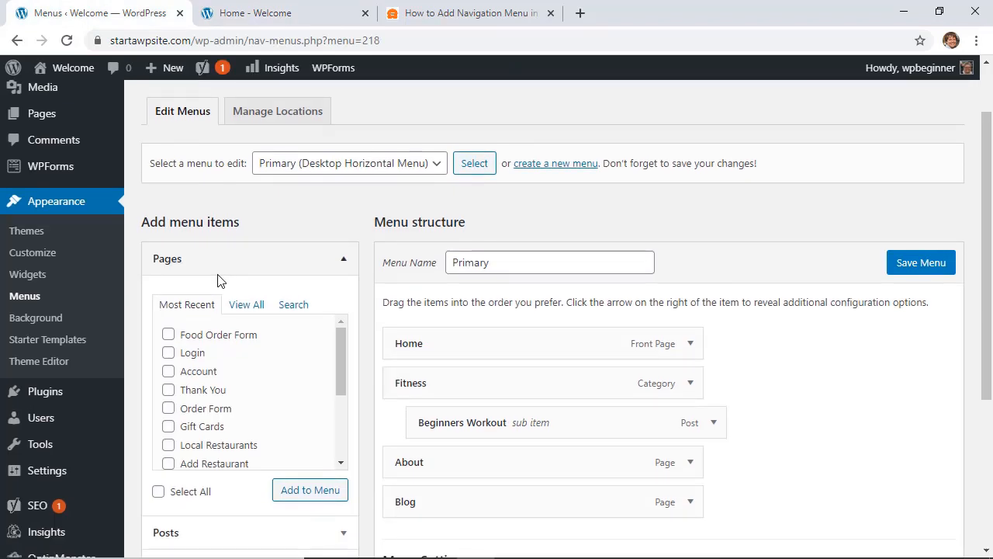
mouse_move(136, 256)
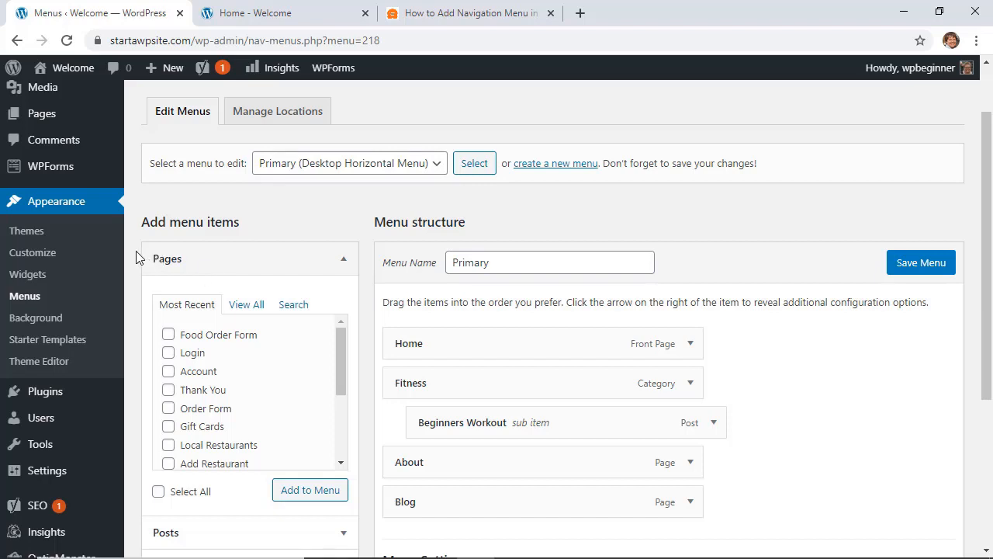
mouse_move(27, 274)
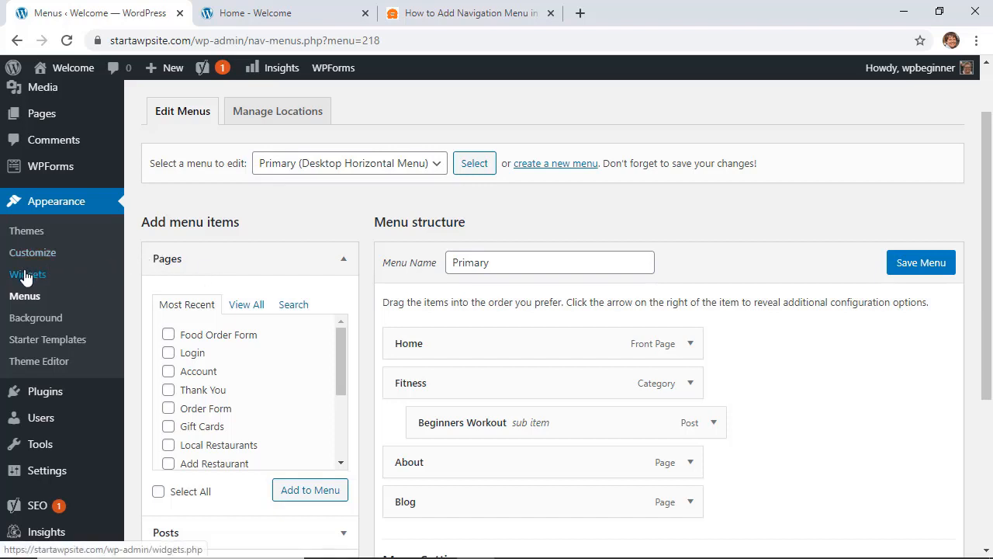
Go to Appearance > Widgets and scroll to the Navigation Menu widget
click(27, 274)
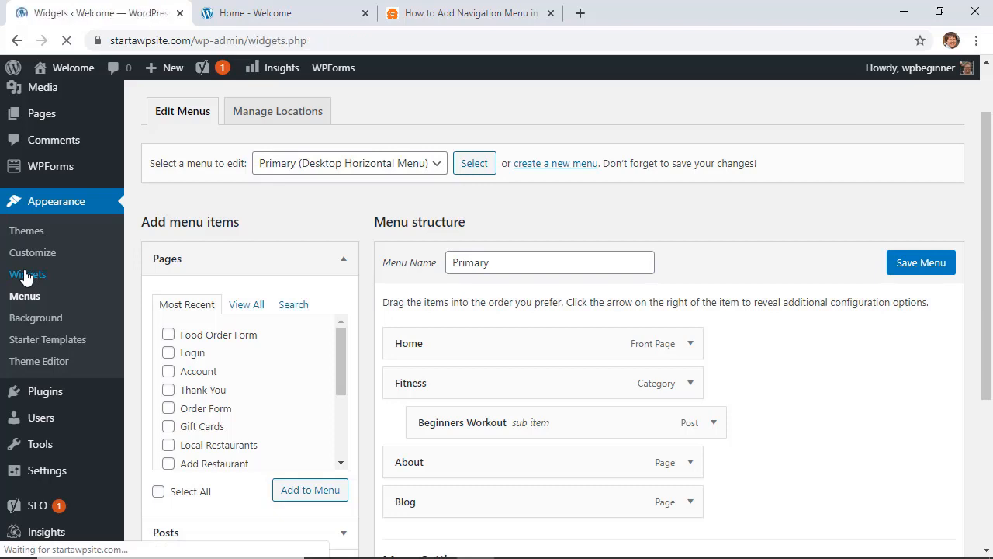
click(28, 274)
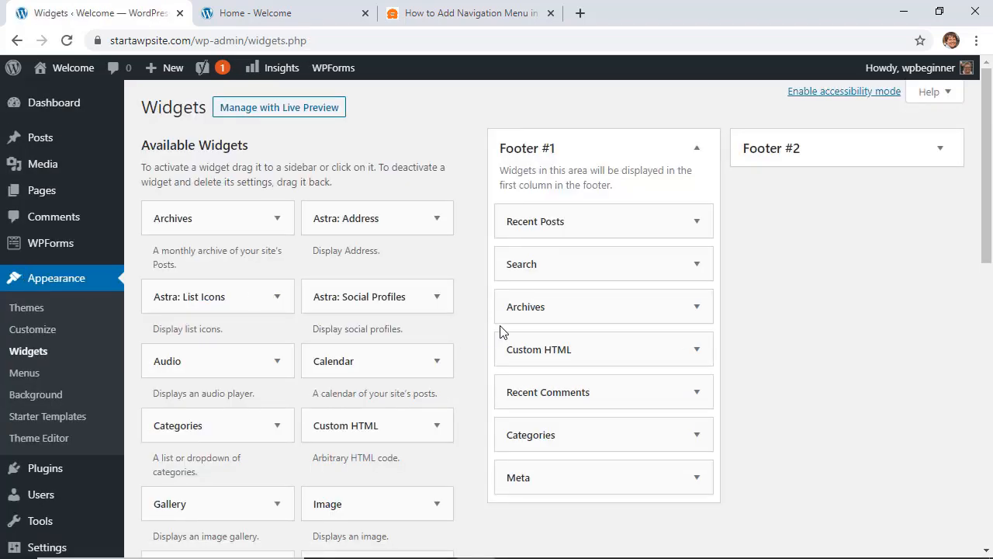
mouse_move(647, 218)
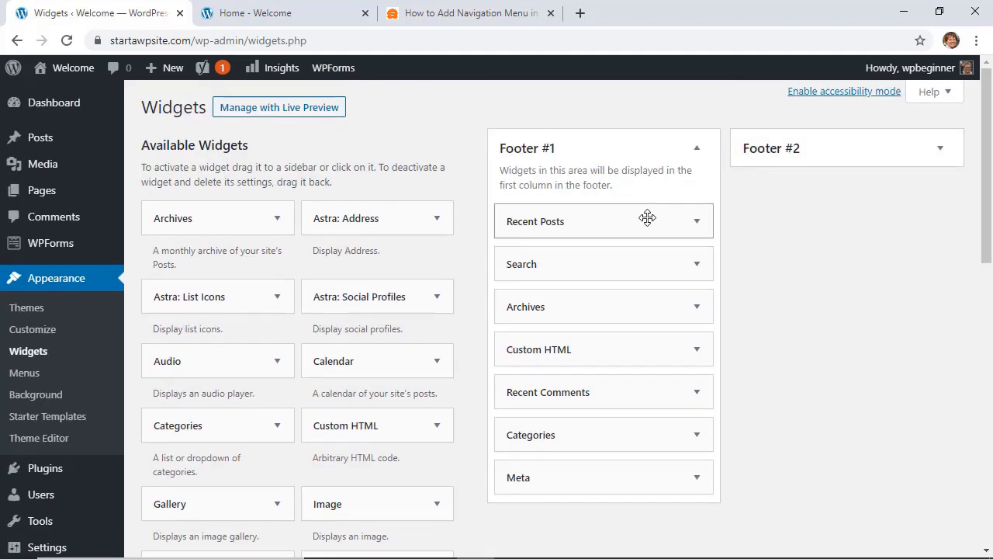
mouse_move(817, 248)
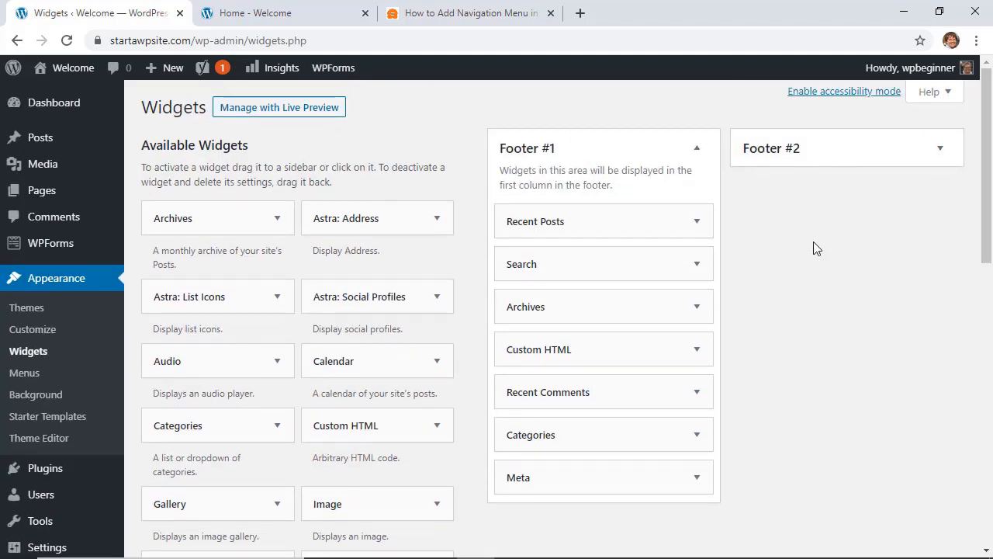
scroll(down, 3)
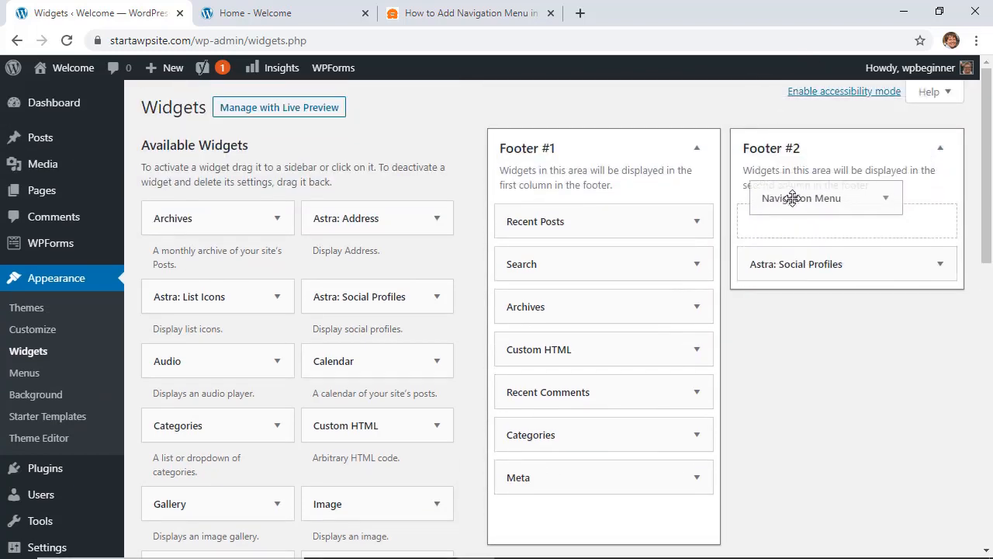
Drop a Navigation Menu widget into Footer #2, titled 'Legal' with the Short menu, and save
click(789, 197)
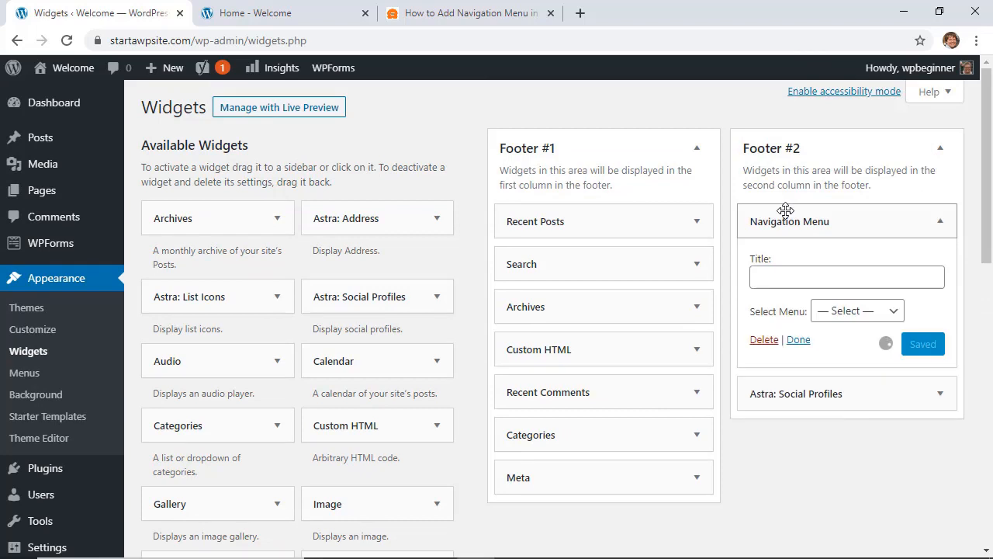
click(846, 277)
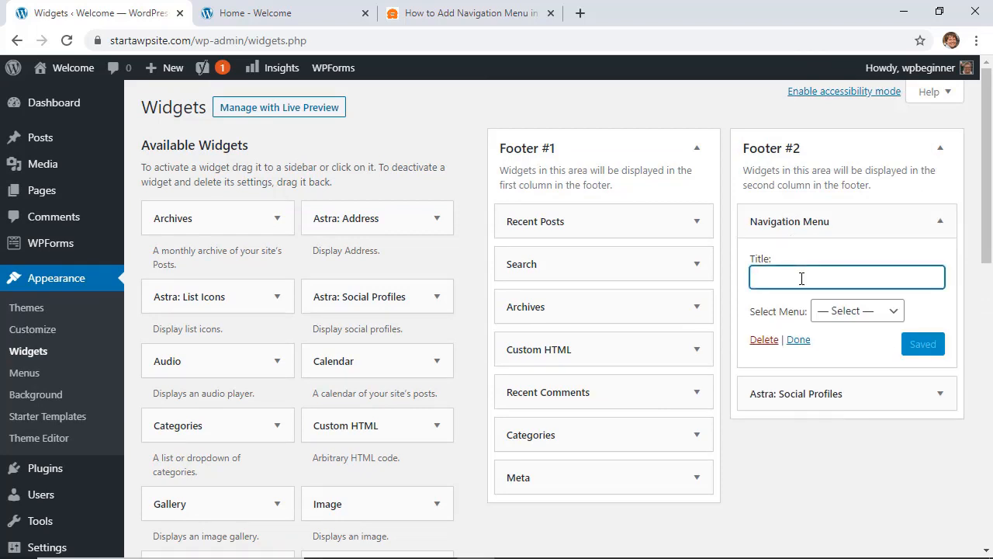
text(Leg)
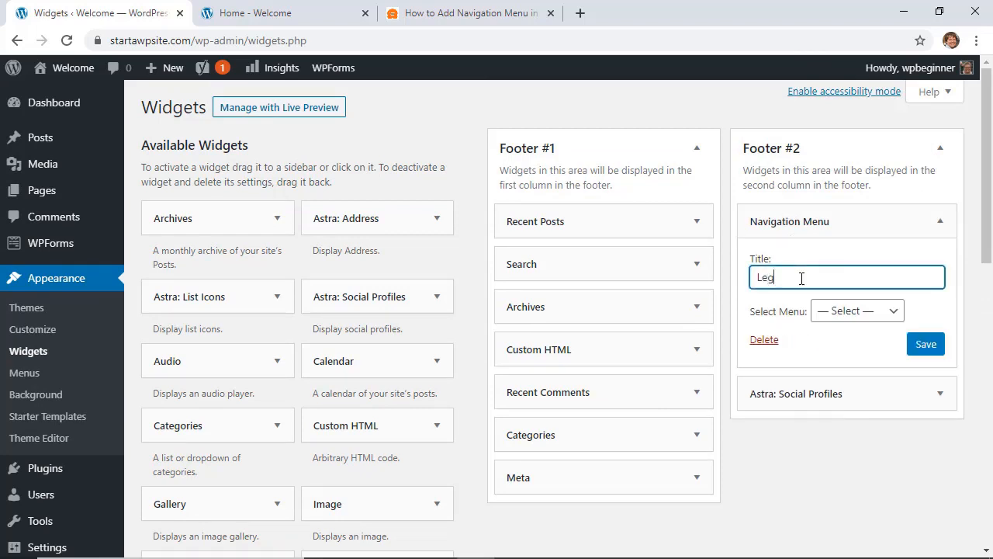
text(al)
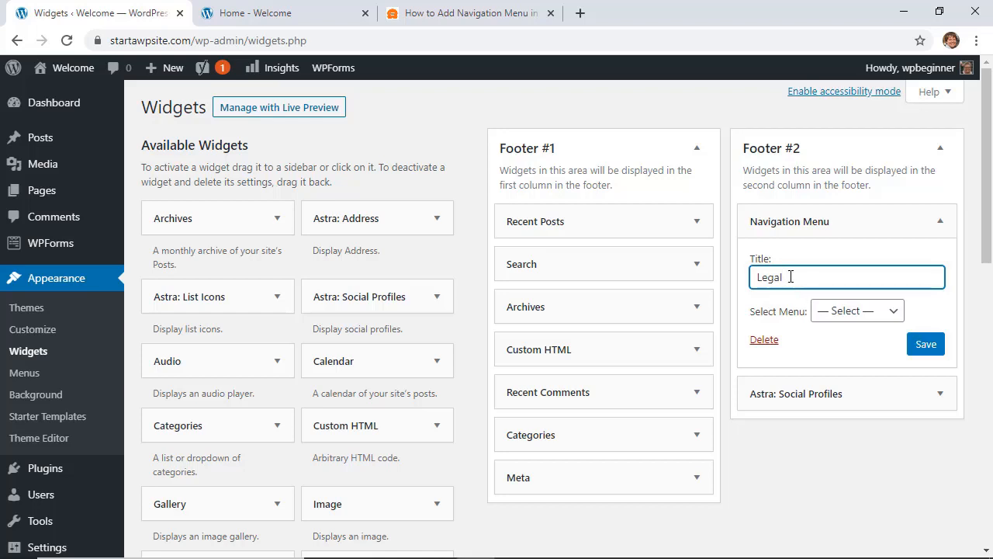
mouse_move(835, 312)
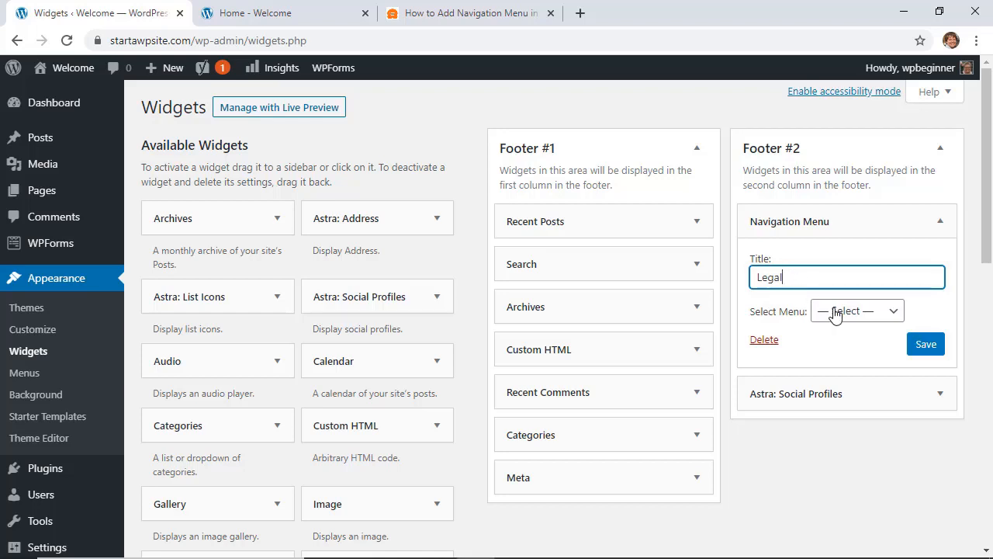
click(857, 311)
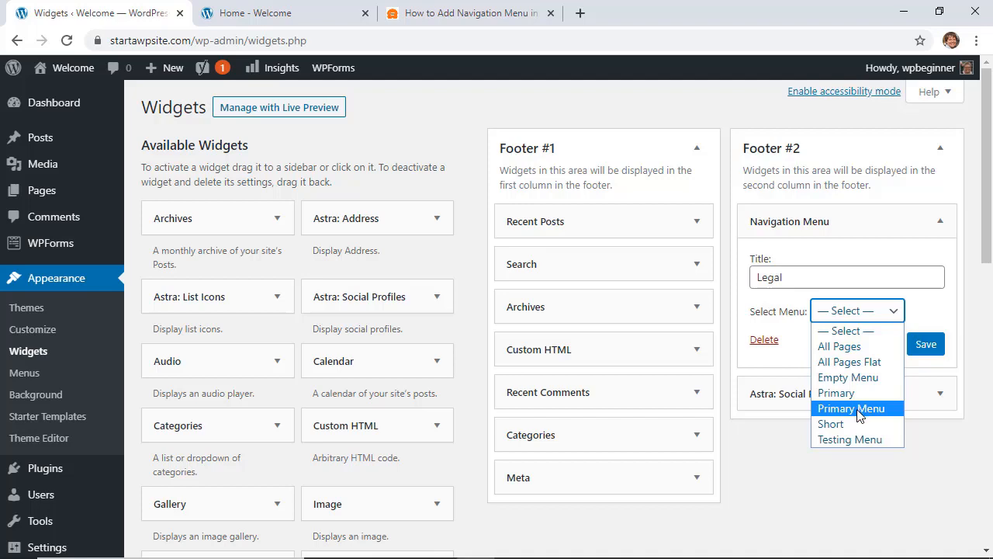
click(831, 424)
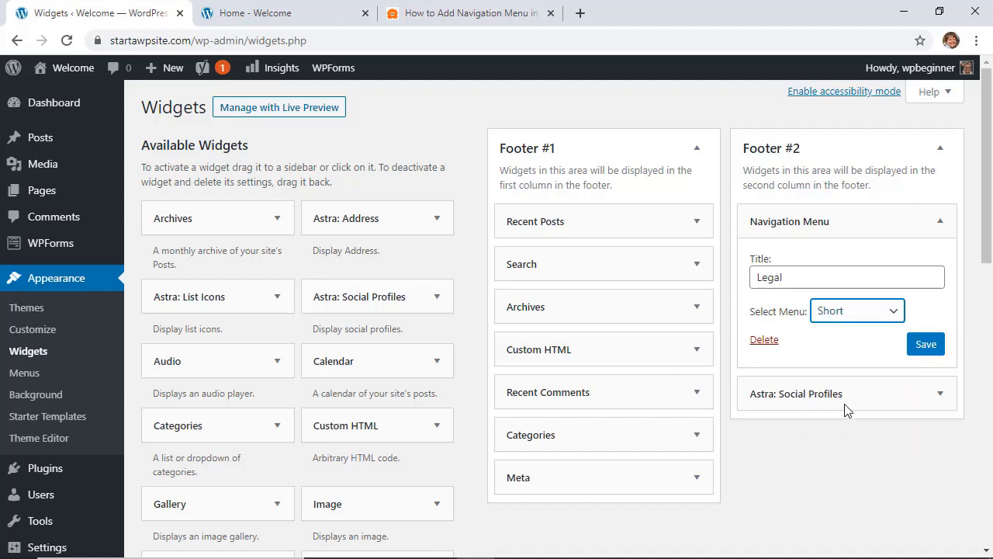
click(926, 344)
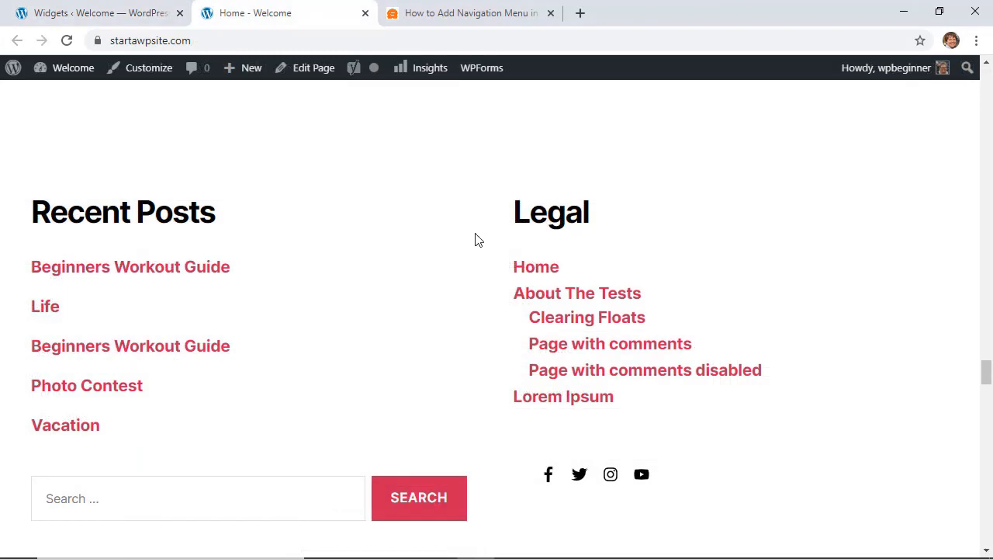
mouse_move(487, 395)
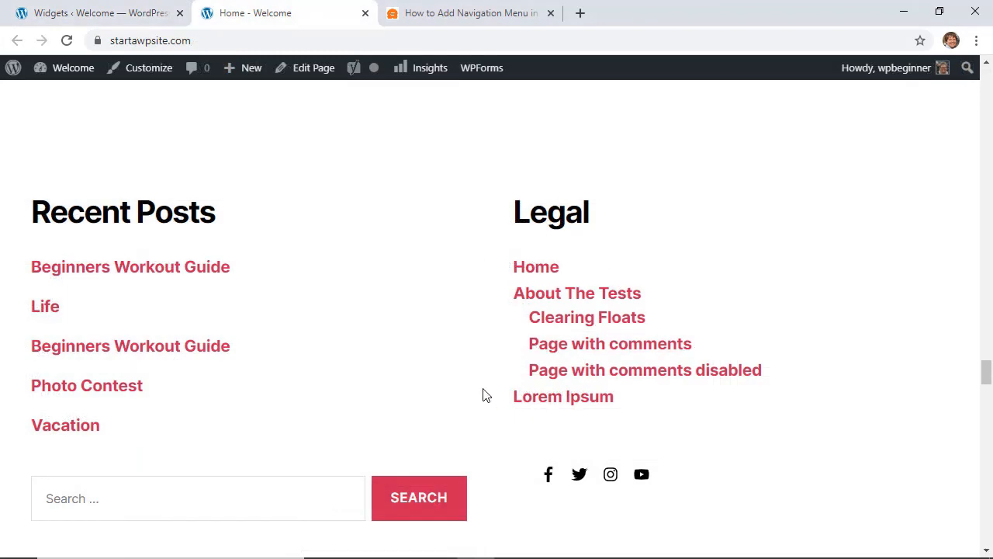
mouse_move(456, 88)
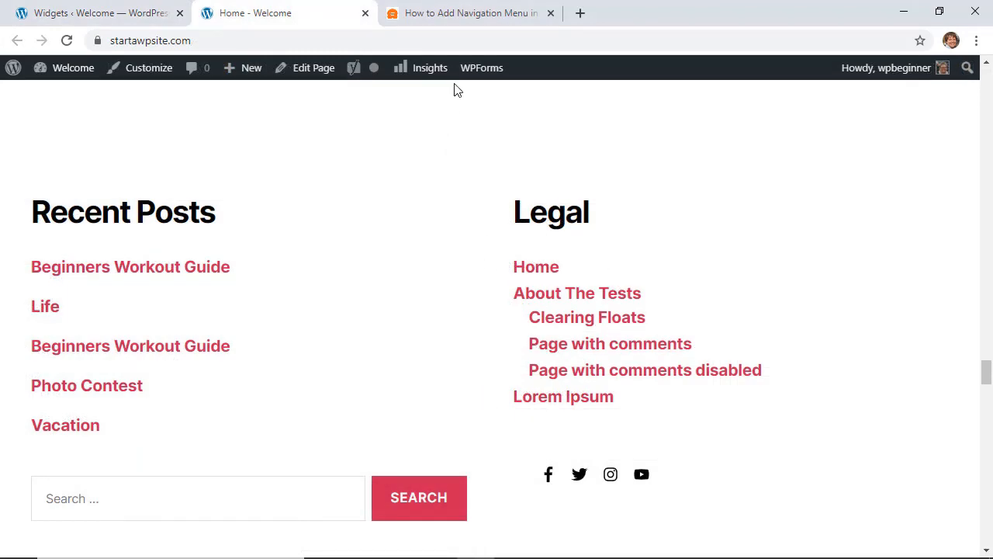